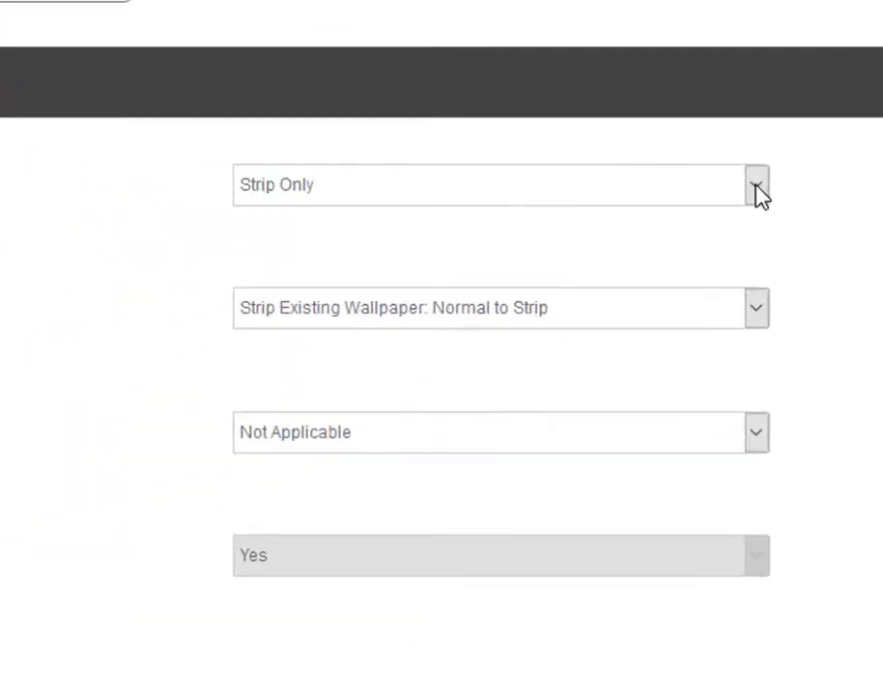
Step: Choose Wide Vinyl as the wallpaper system and review the preparation and surface condition options
left_click(757, 185)
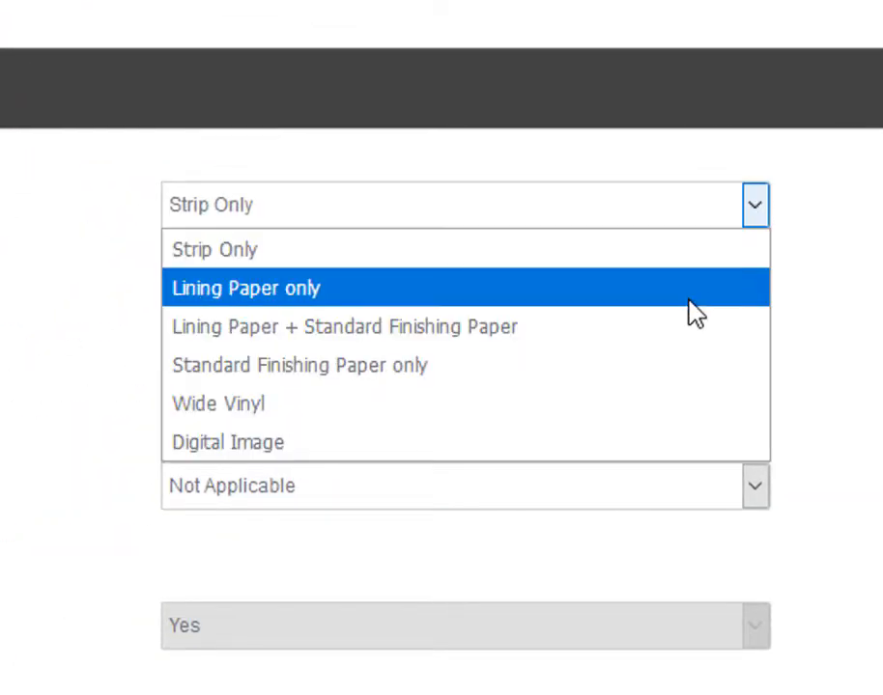
mouse_move(696, 409)
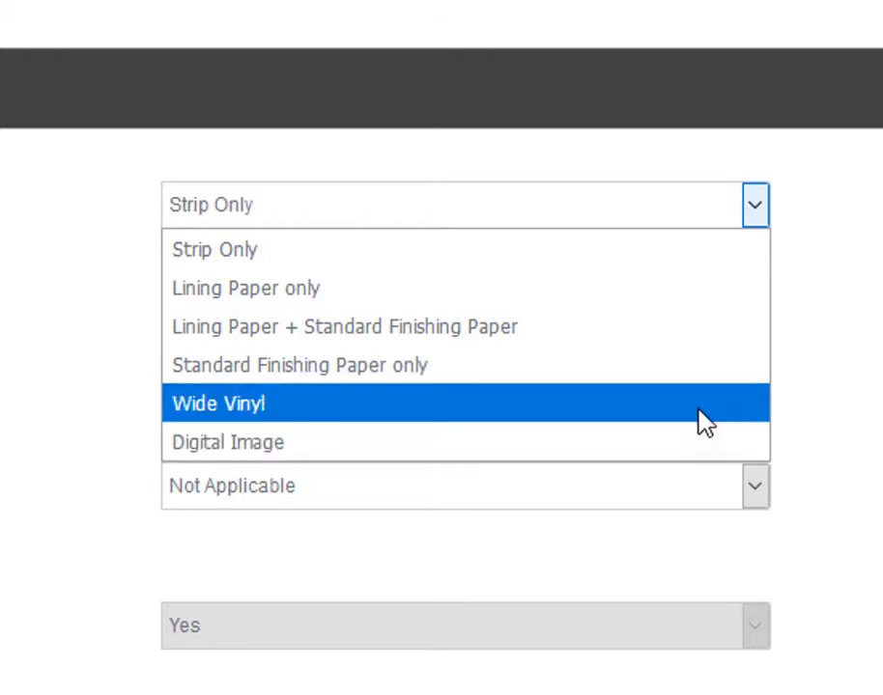
left_click(220, 404)
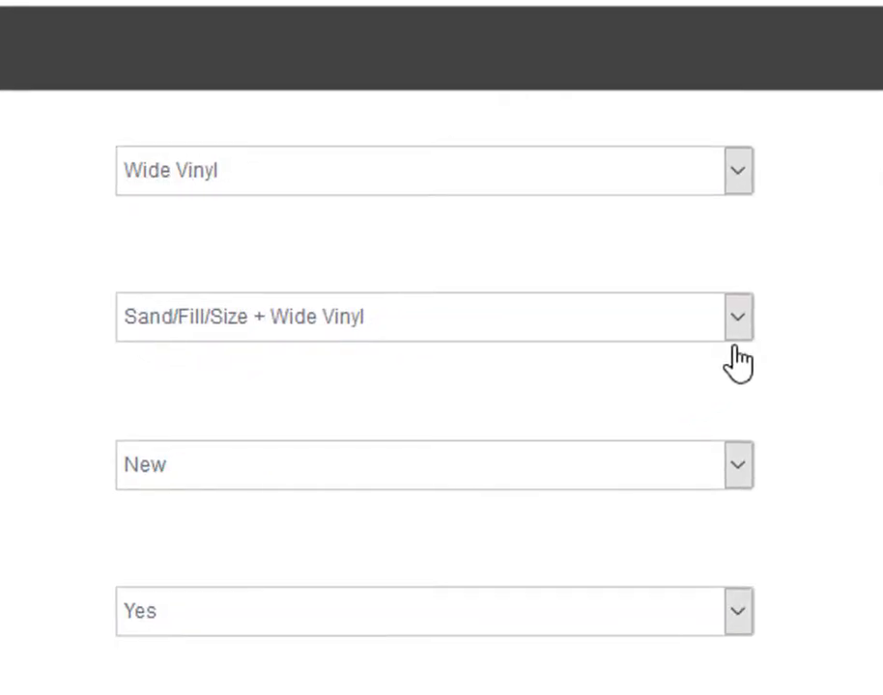
left_click(736, 317)
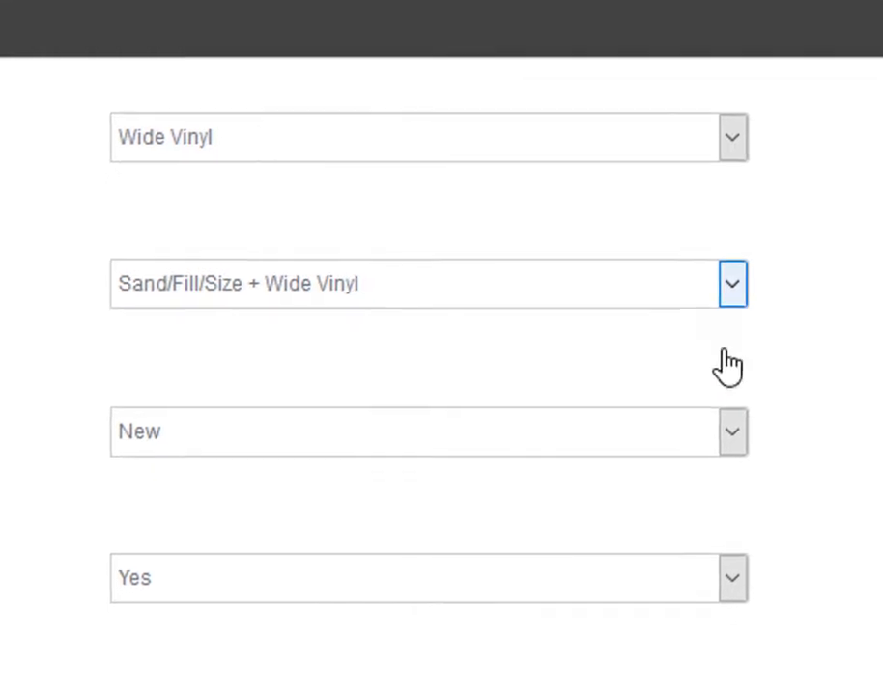
left_click(730, 432)
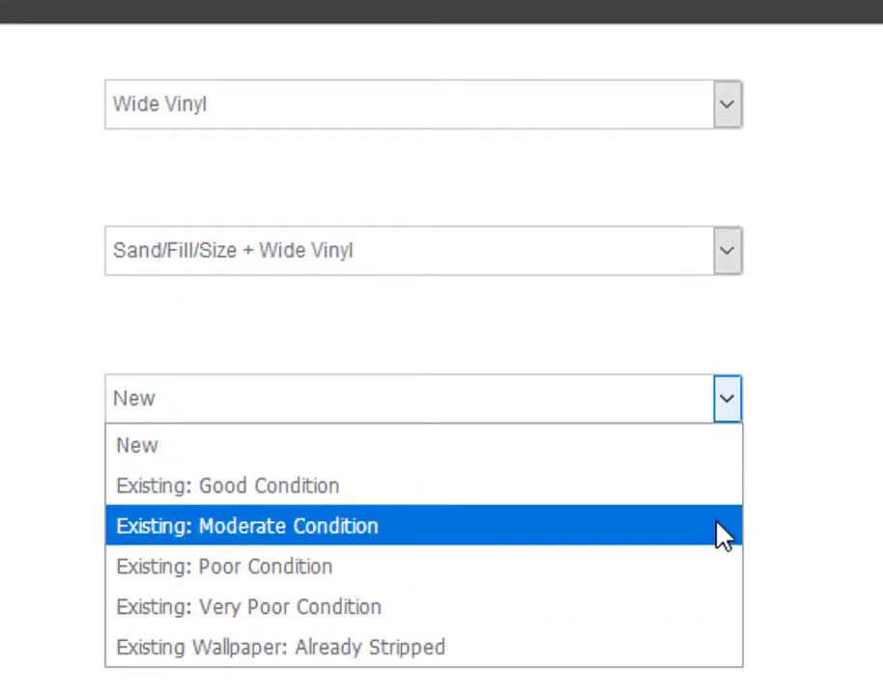
mouse_move(723, 607)
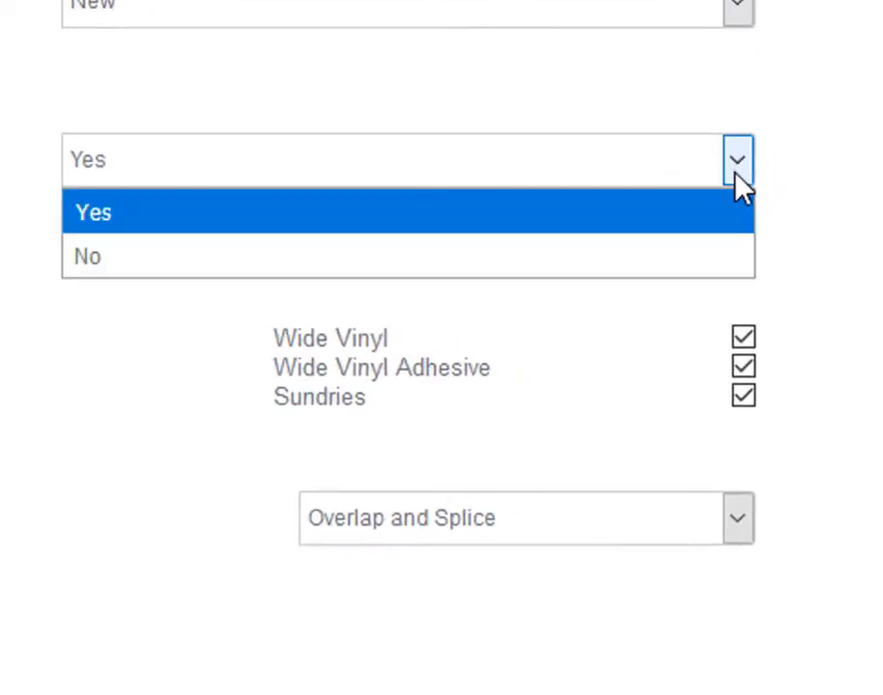
left_click(87, 255)
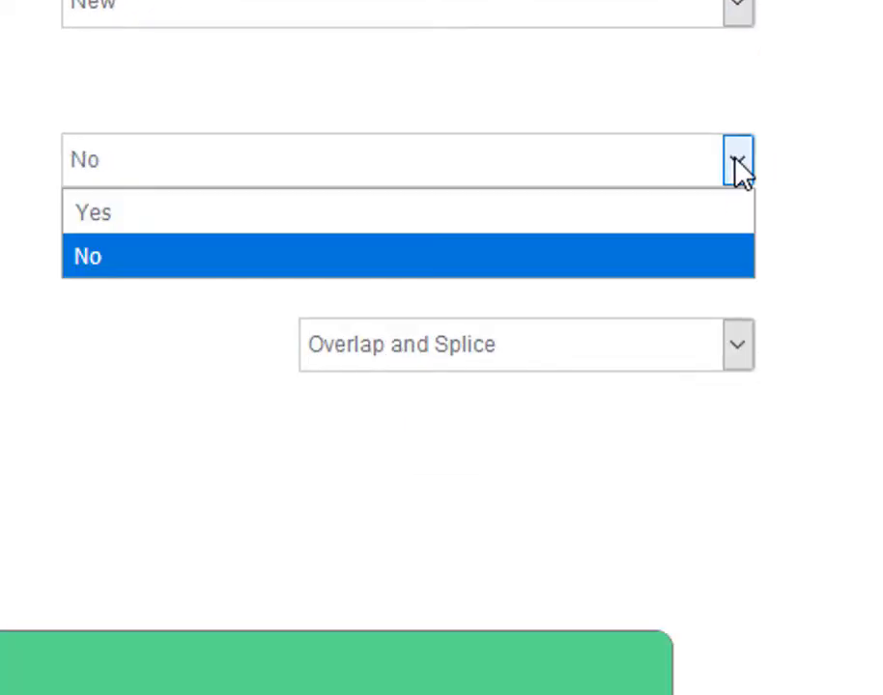
left_click(93, 213)
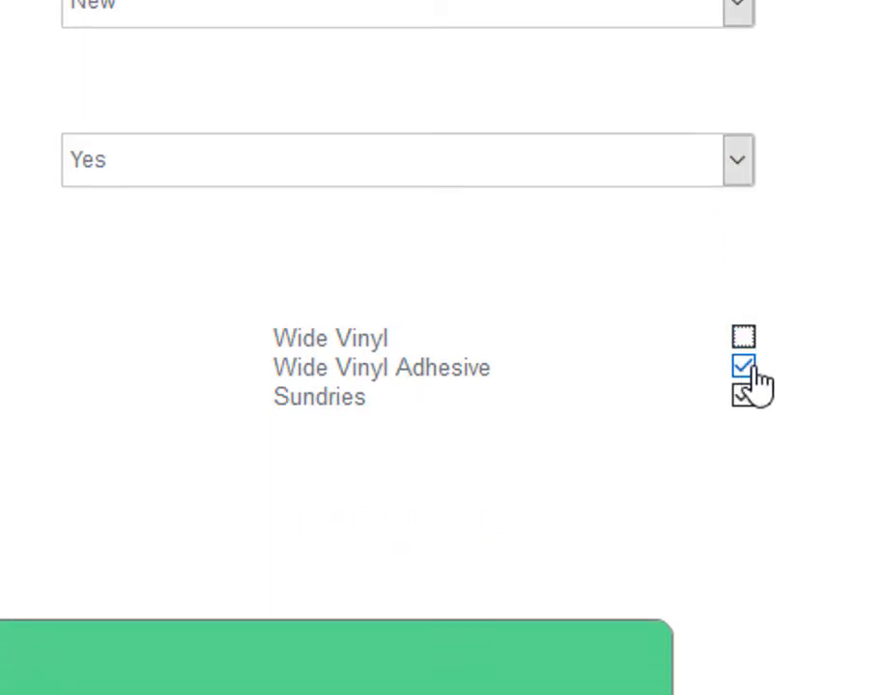
left_click(744, 367)
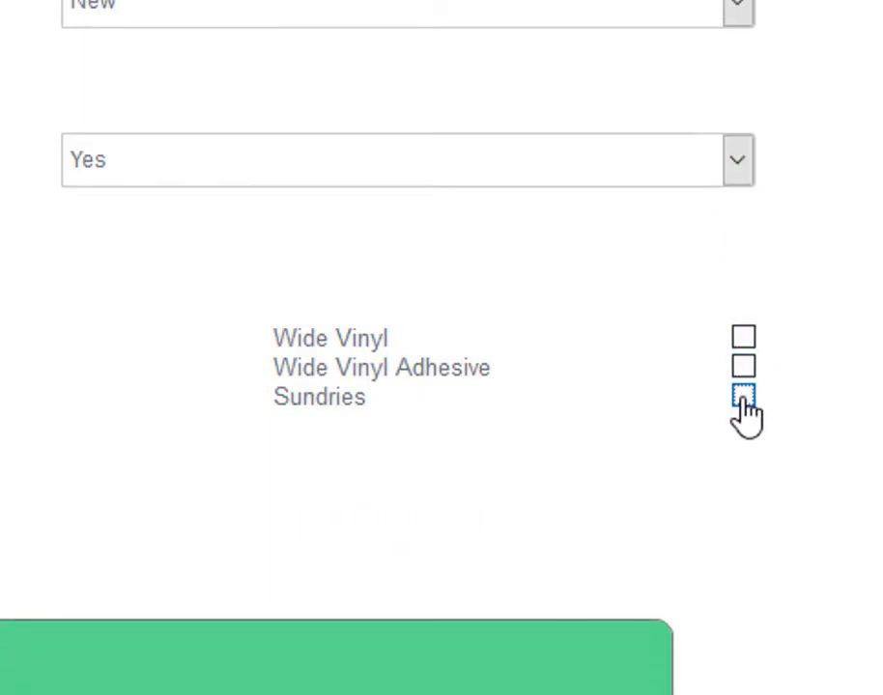
left_click(744, 396)
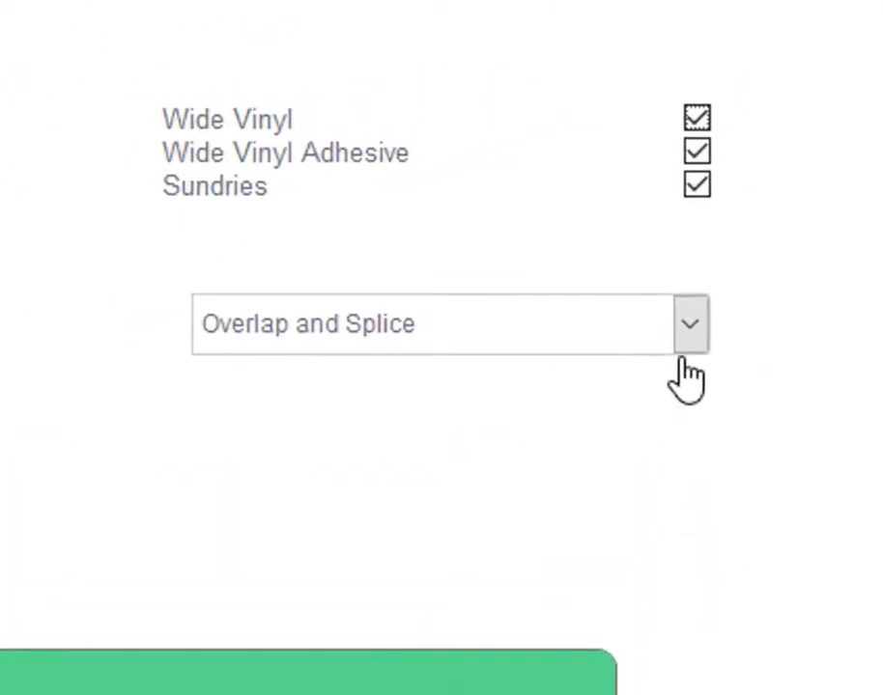
left_click(690, 325)
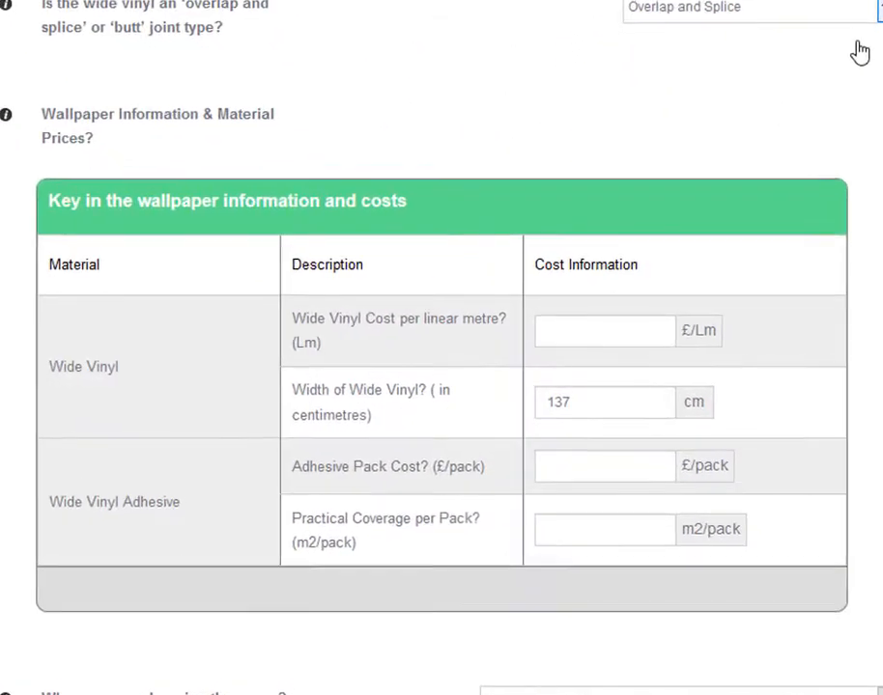
Step: Enter the wide vinyl cost of 20.00 per metre and a width of 137 cm
left_click(604, 330)
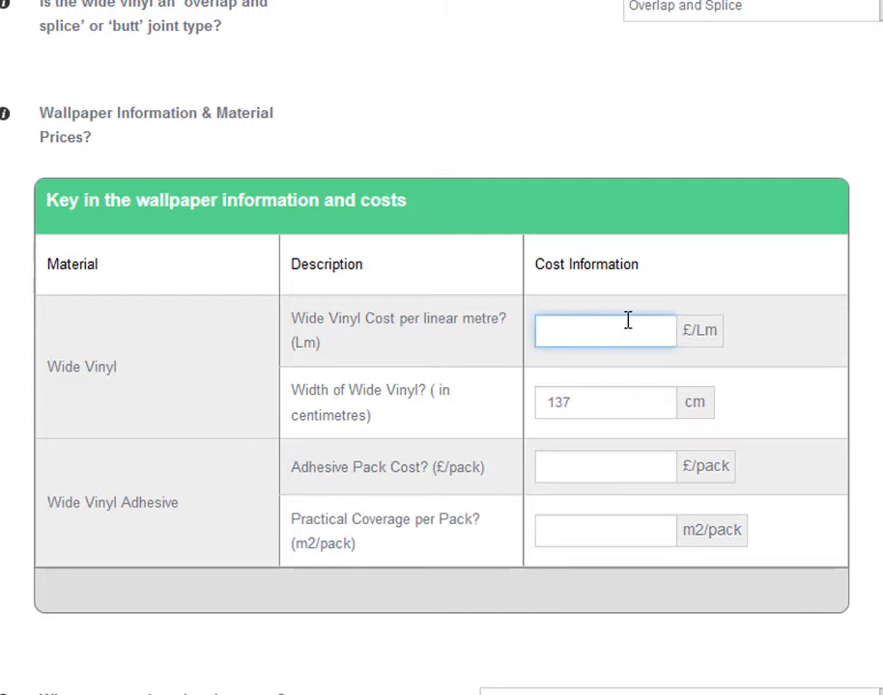
type("20.00")
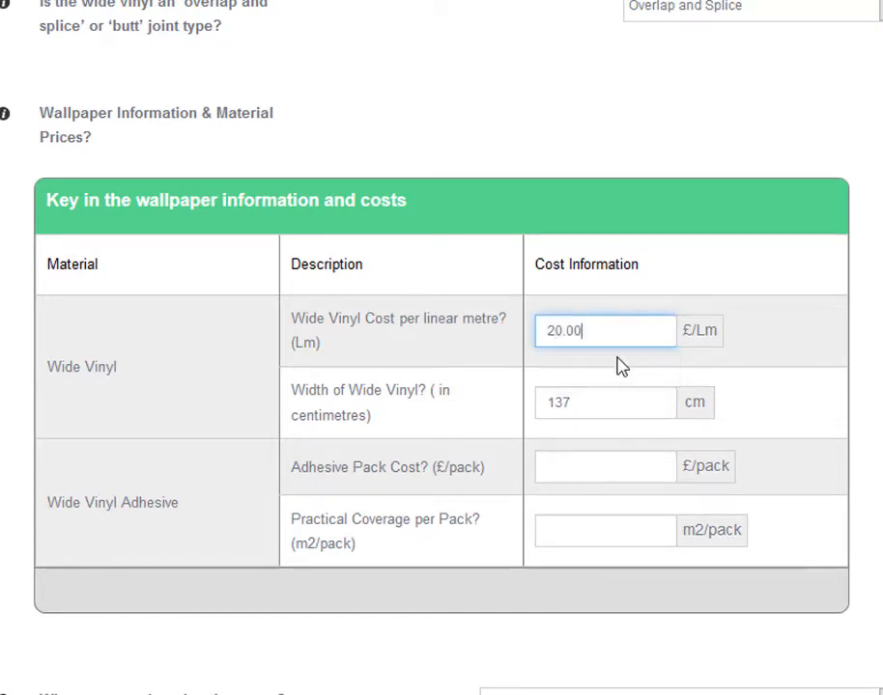
left_click(606, 404)
type("13")
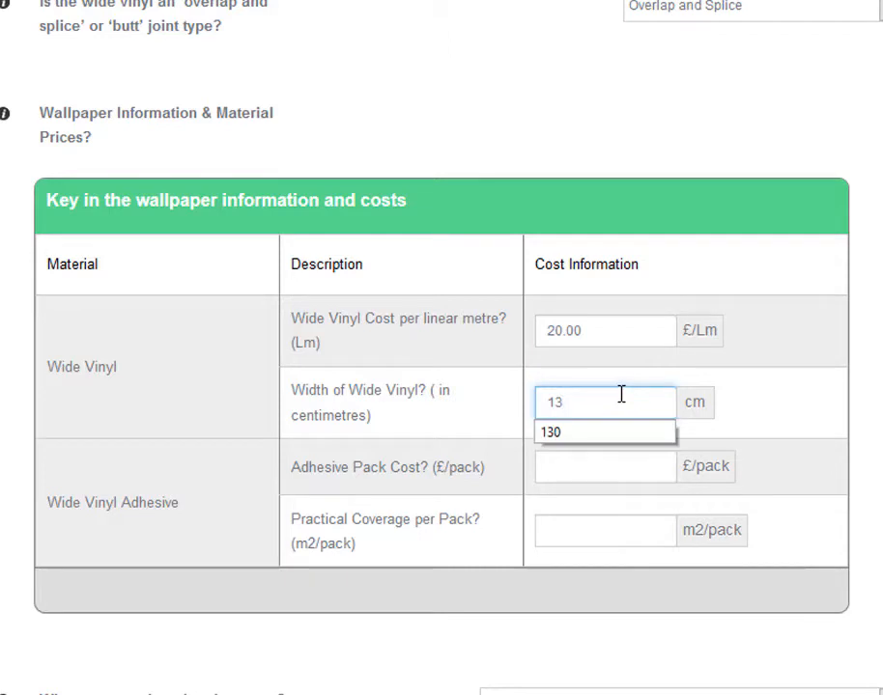
left_click(551, 432)
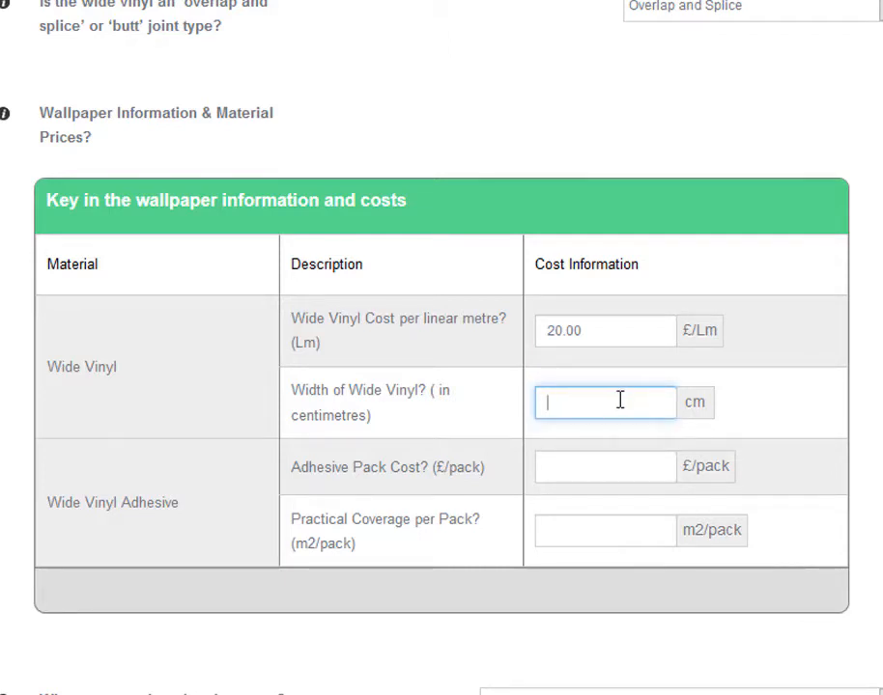
type("90")
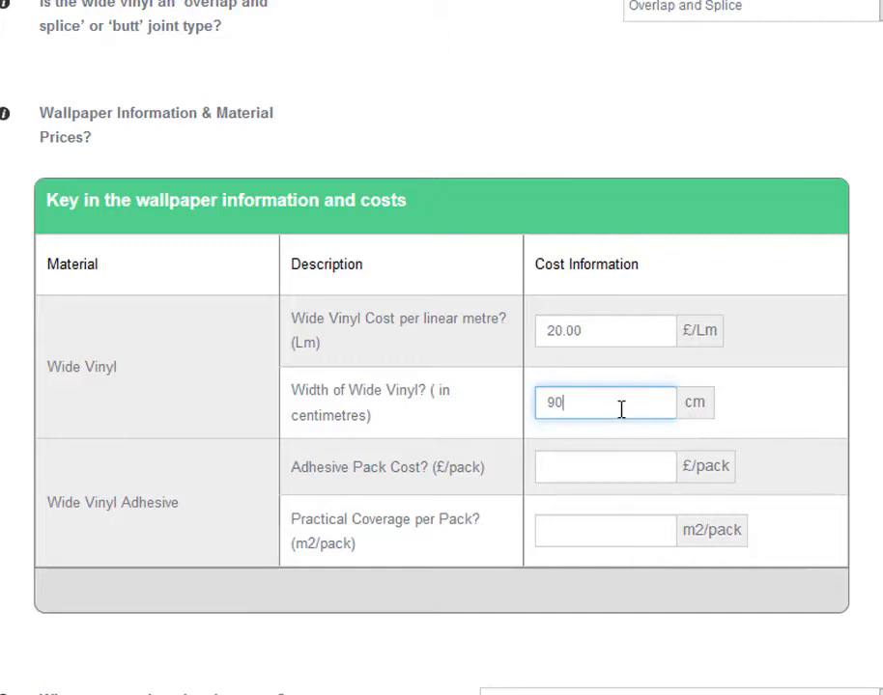
type("137")
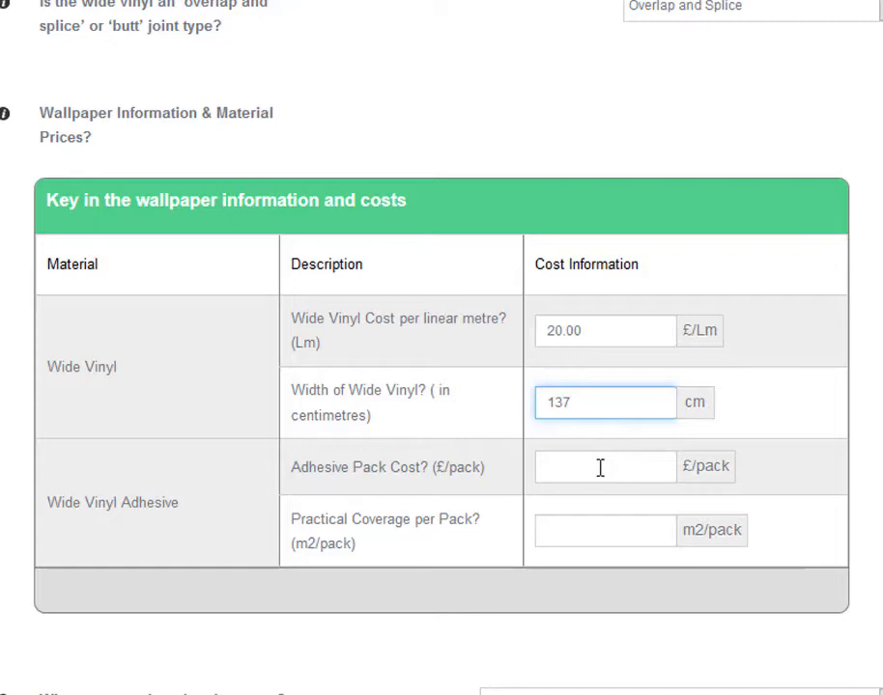
type("1")
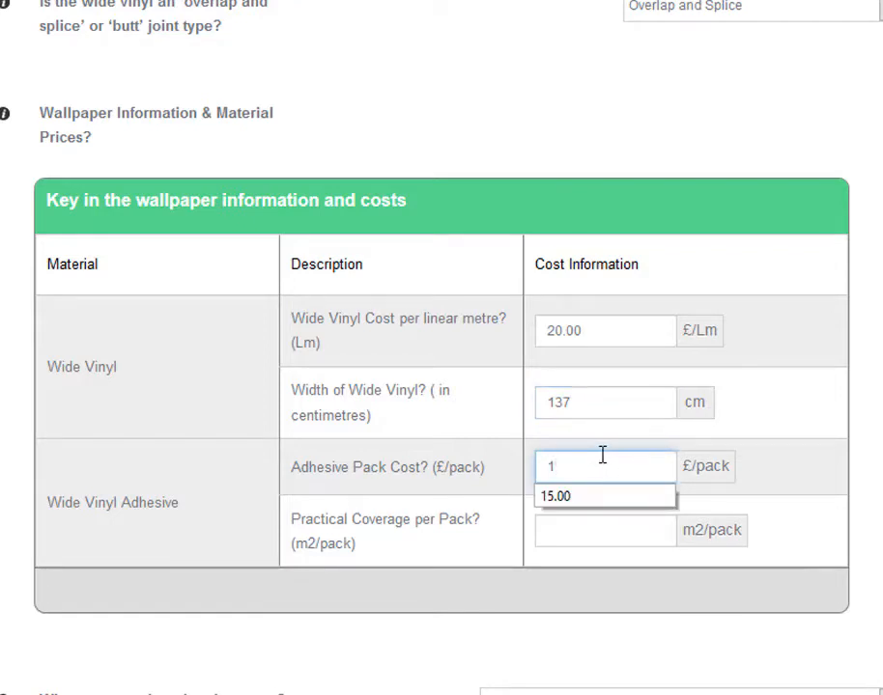
Step: Set the adhesive practical coverage to 20 m2 per pack
left_click(556, 495)
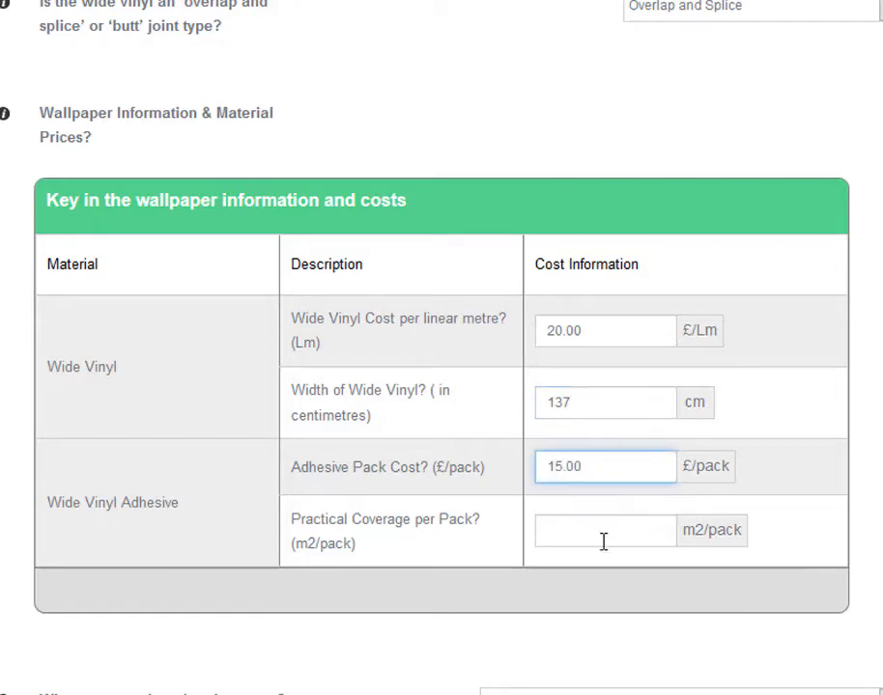
type("20")
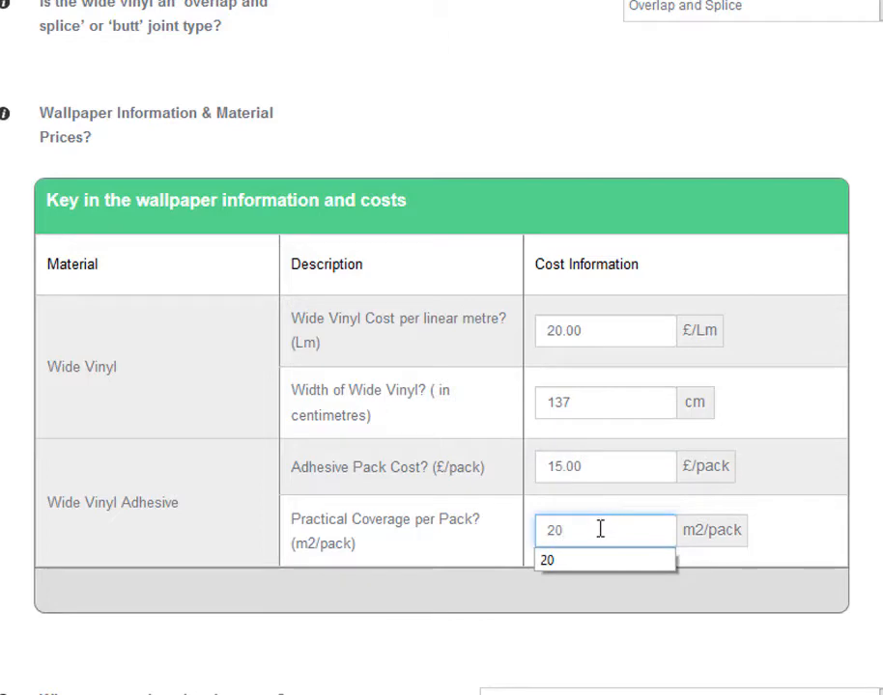
scroll("down", 3)
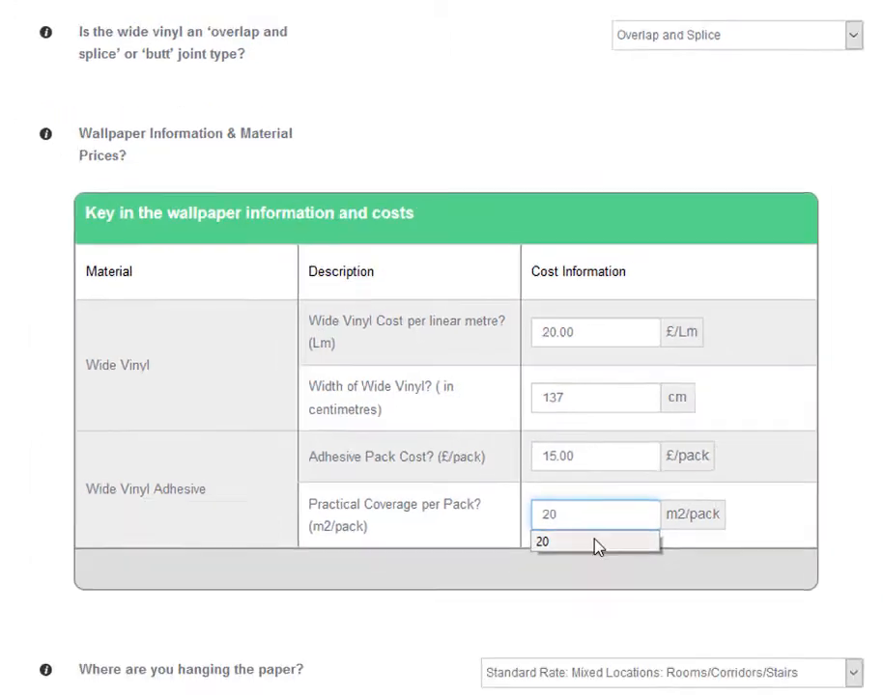
scroll("down", 3)
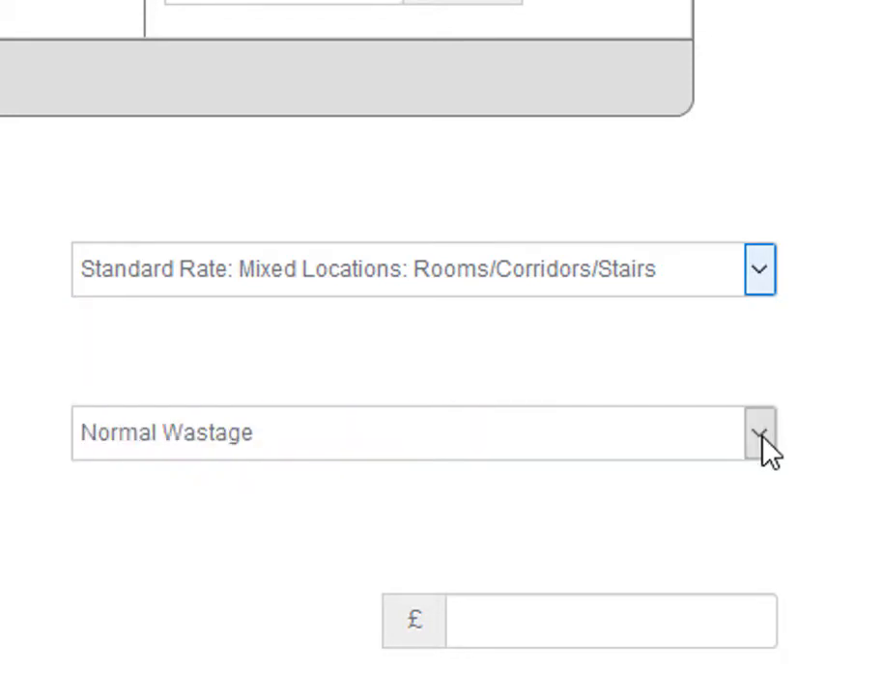
Step: Keep normal wastage and set the daily charge per painter to 180.00 with 7.00 production hours
left_click(759, 433)
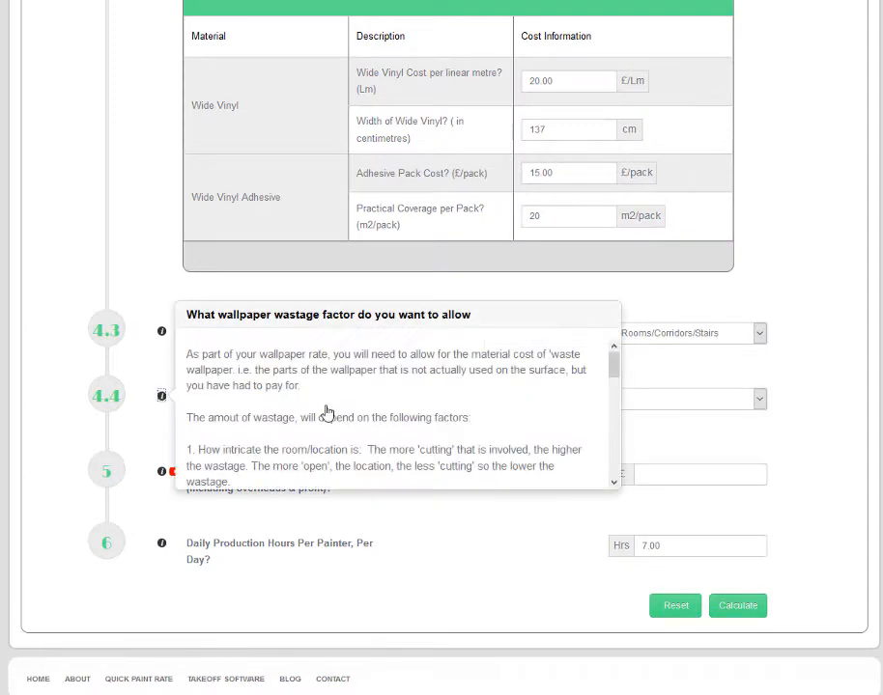
scroll("down", 3)
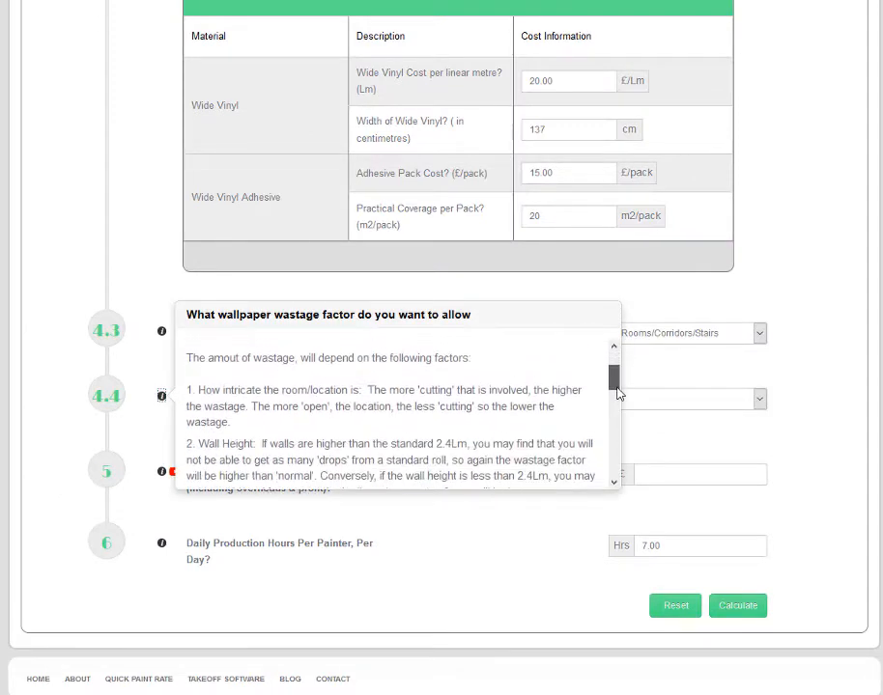
scroll("down", 3)
type("1")
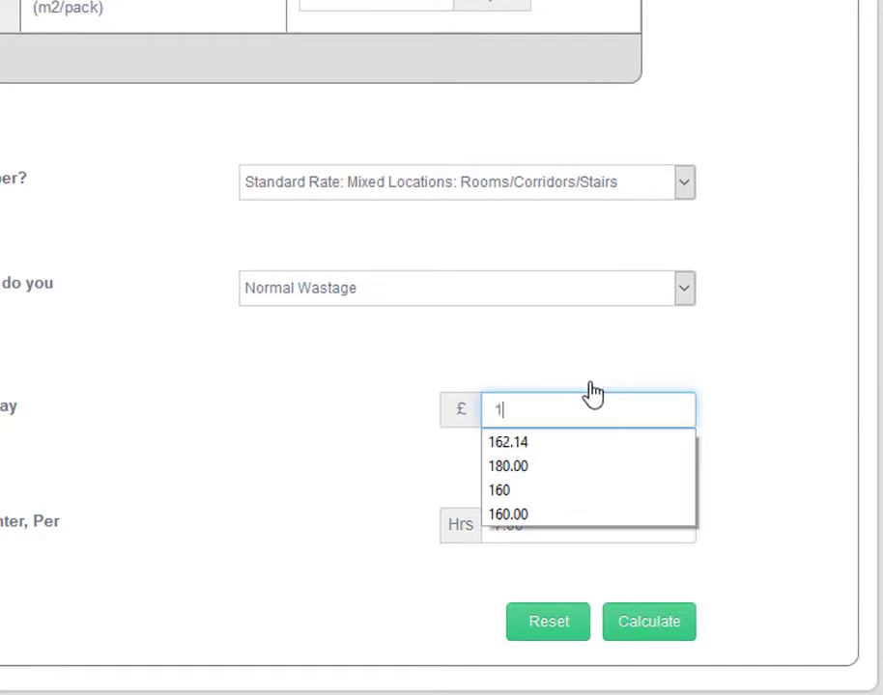
left_click(510, 466)
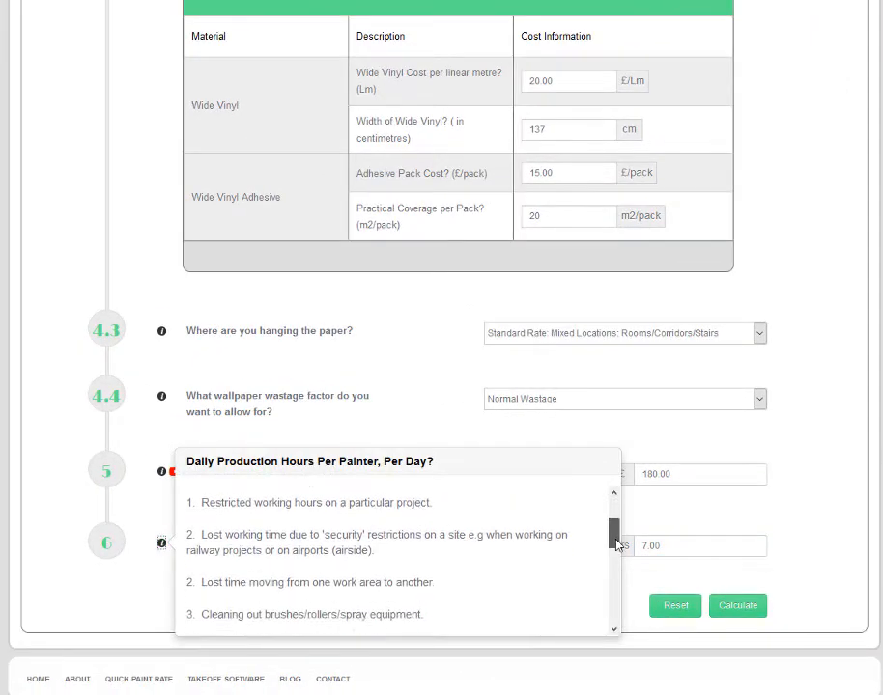
scroll("down", 3)
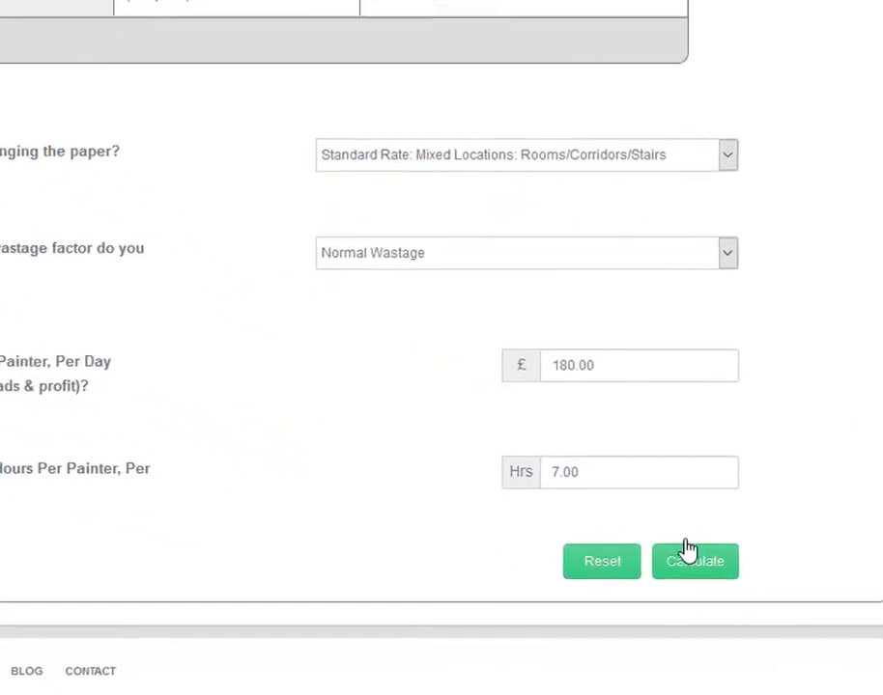
Step: Calculate the wide vinyl summary: £27.69 per m2 and £10.18 per Lm
left_click(695, 561)
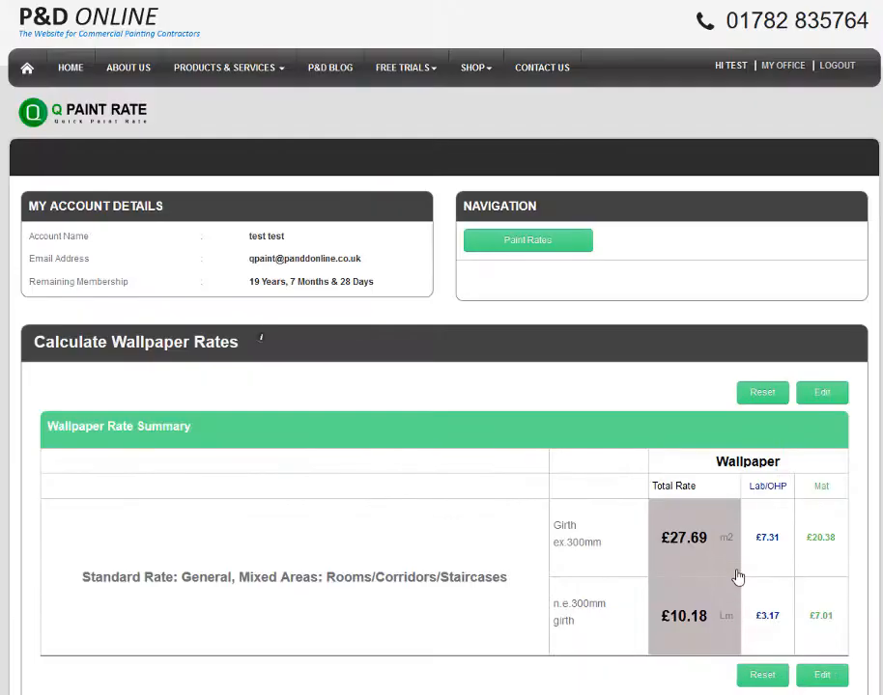
scroll("down", 3)
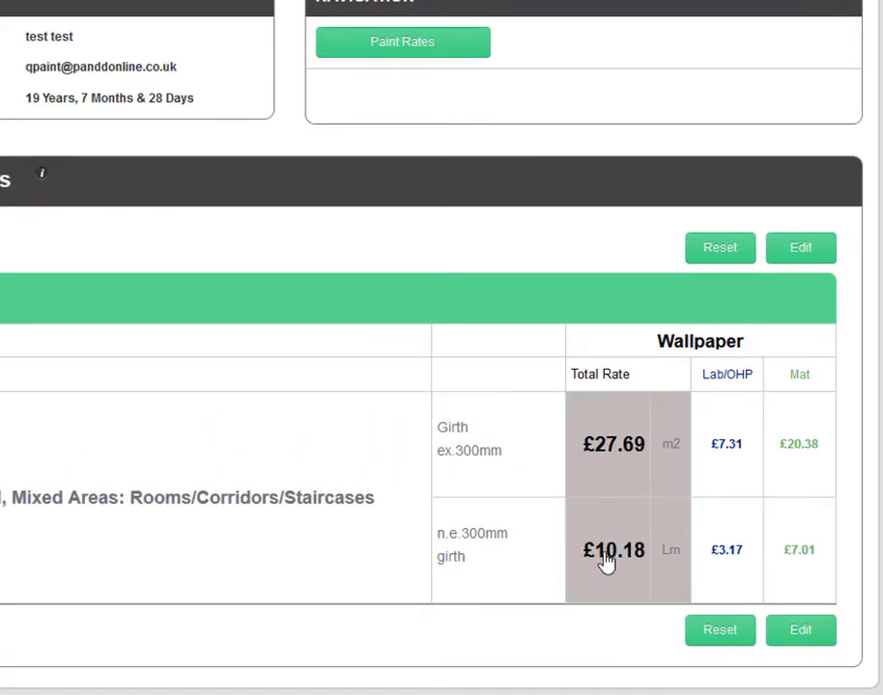
mouse_move(773, 460)
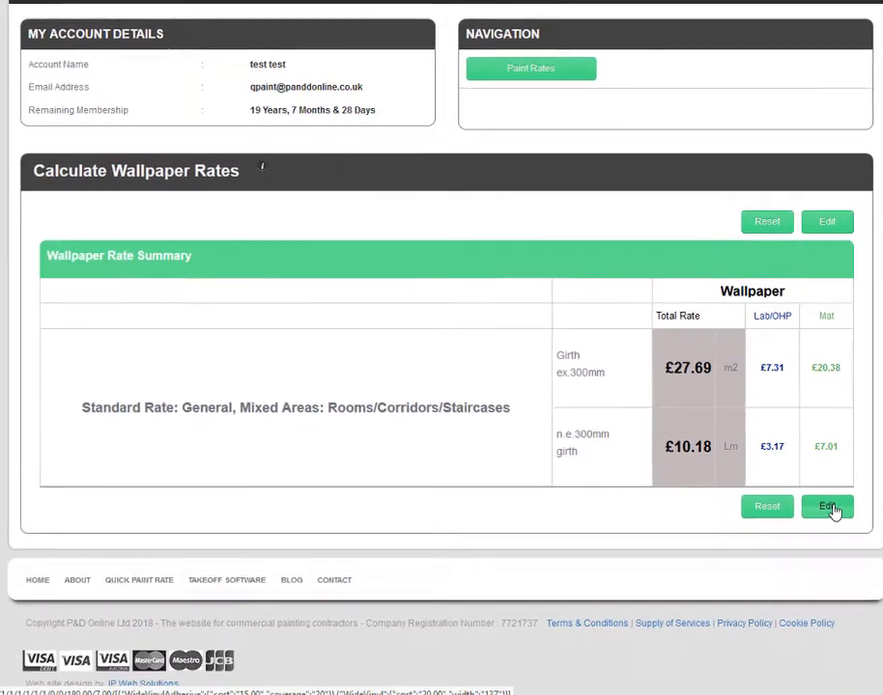
Step: Edit the inputs and recalculate to £8.80 per m2 and £3.68 per Lm
left_click(827, 506)
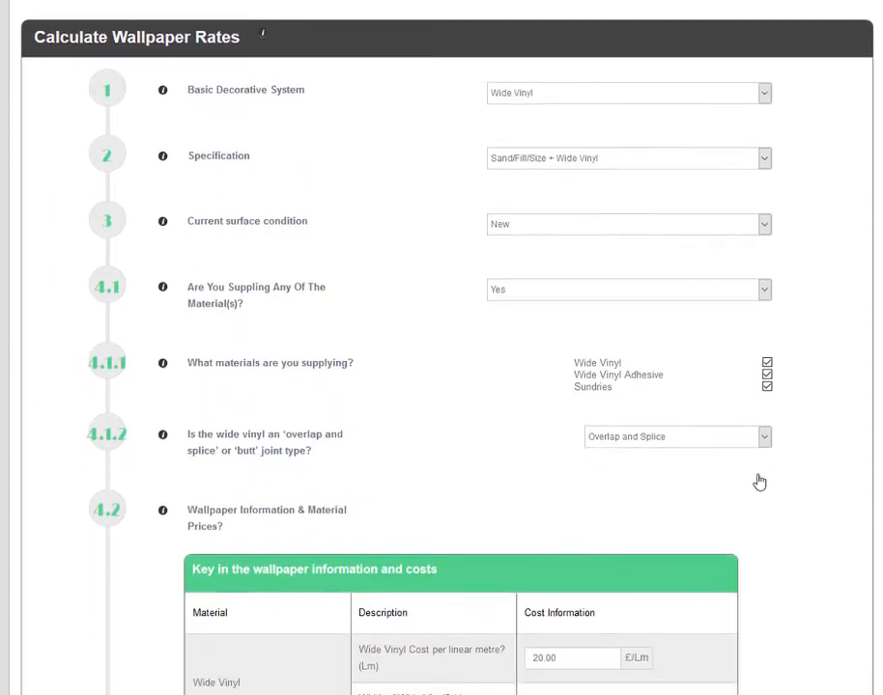
scroll("down", 3)
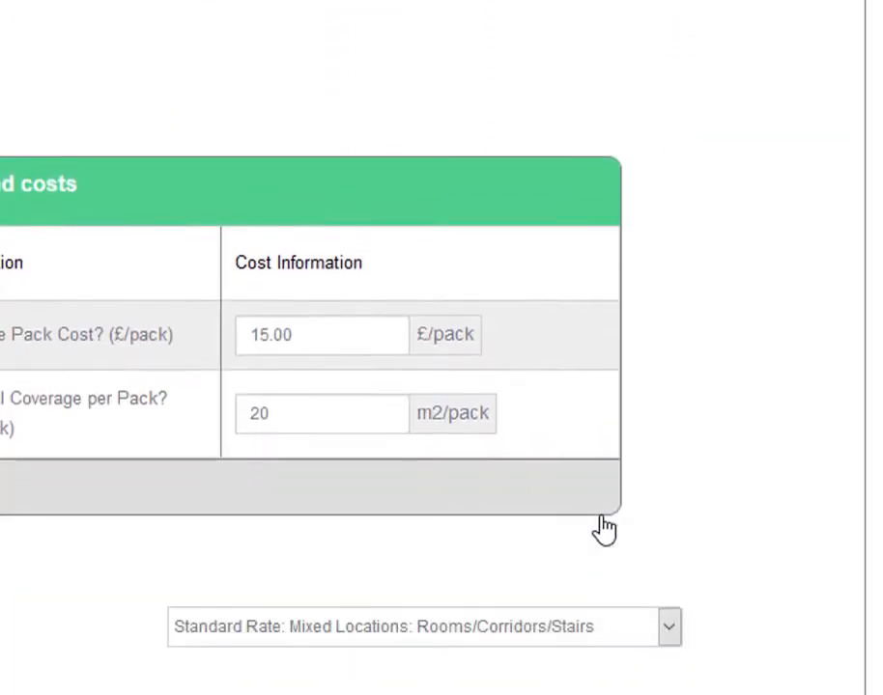
scroll("down", 3)
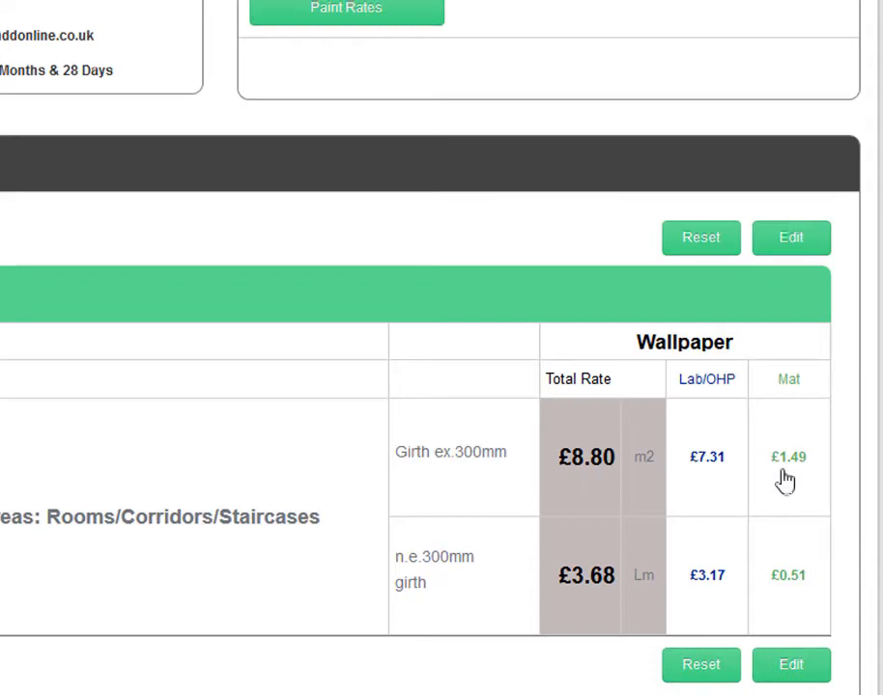
mouse_move(768, 589)
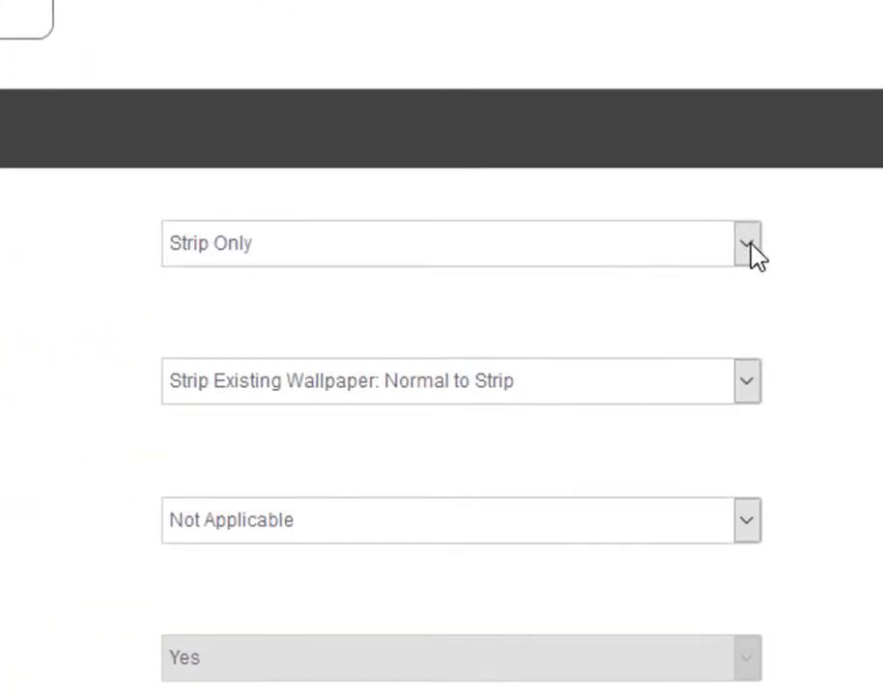
Step: Choose Lining Paper only with Crossline prep, New surface condition and materials supplied set to Yes
left_click(746, 244)
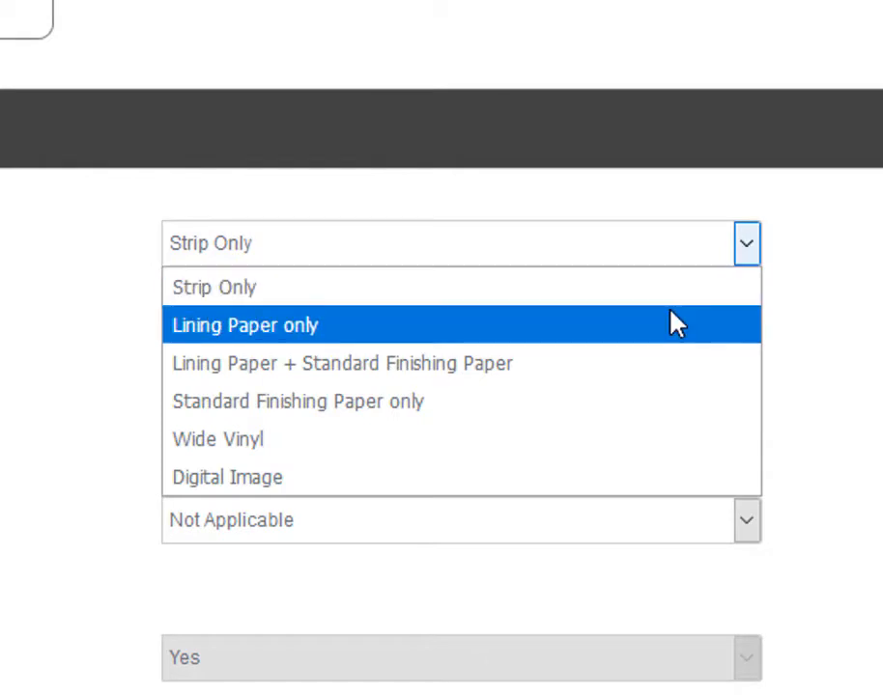
left_click(245, 325)
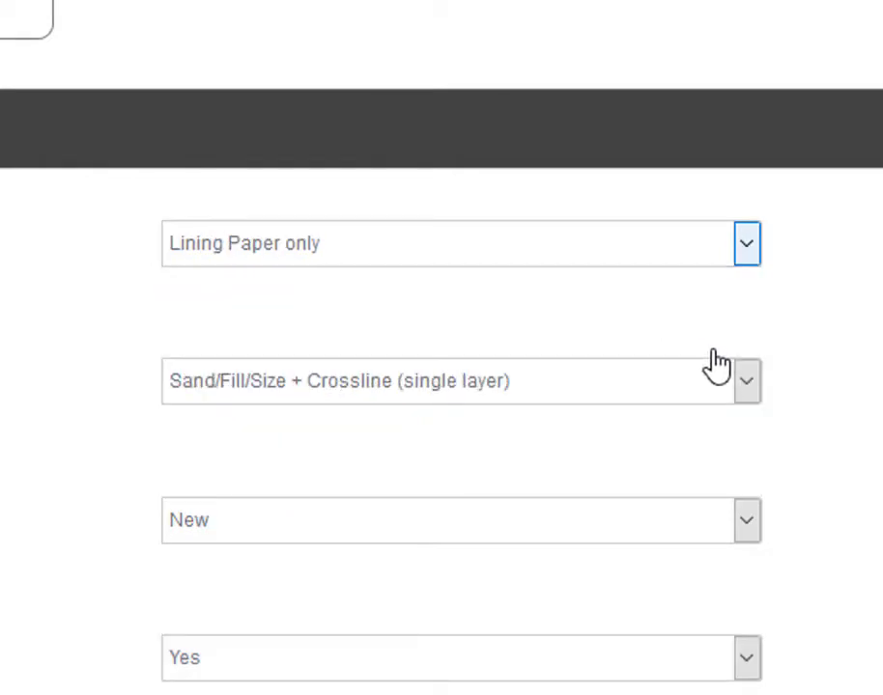
left_click(745, 378)
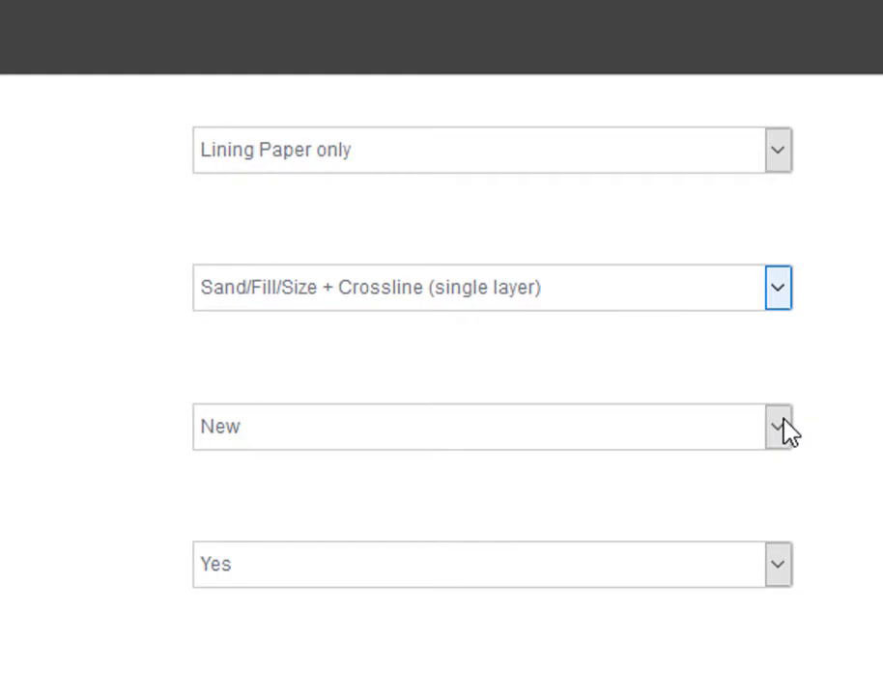
left_click(778, 427)
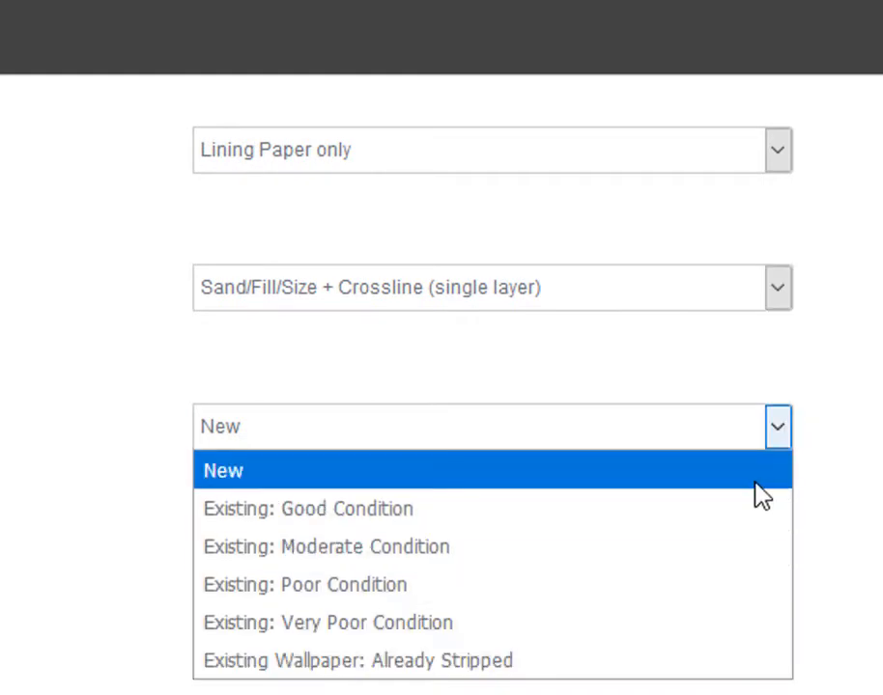
left_click(222, 471)
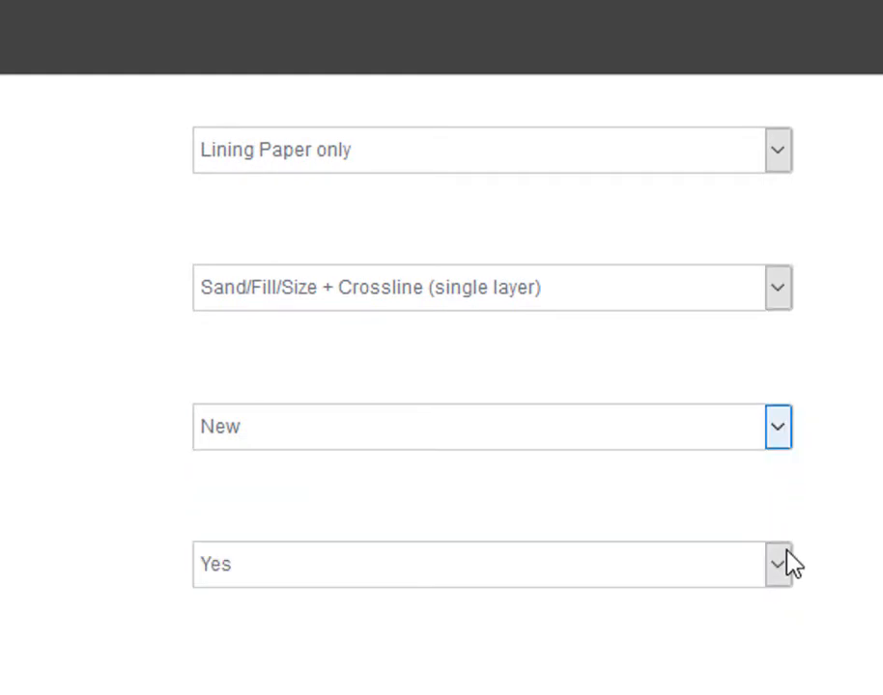
left_click(490, 564)
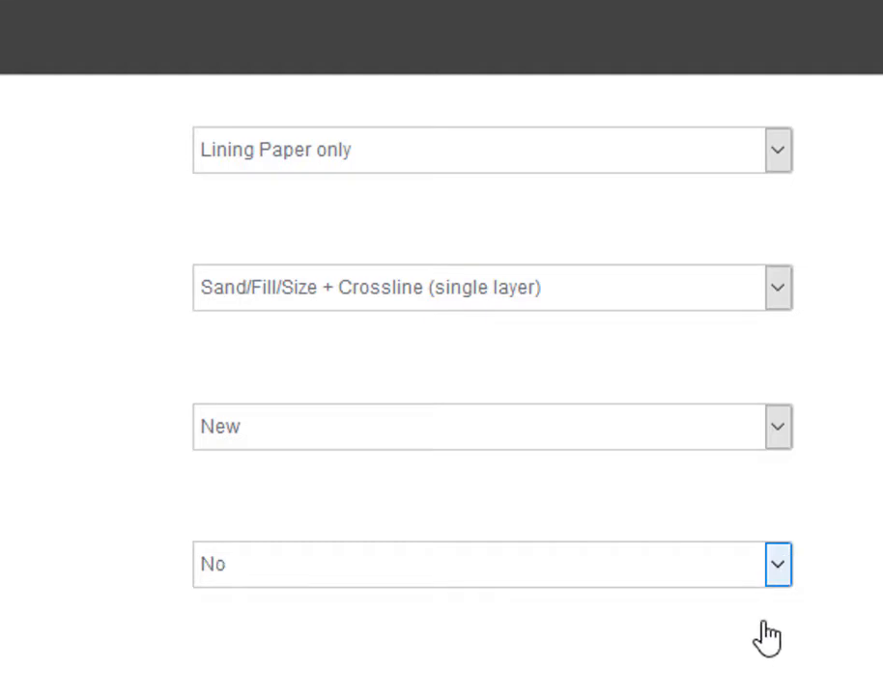
left_click(491, 564)
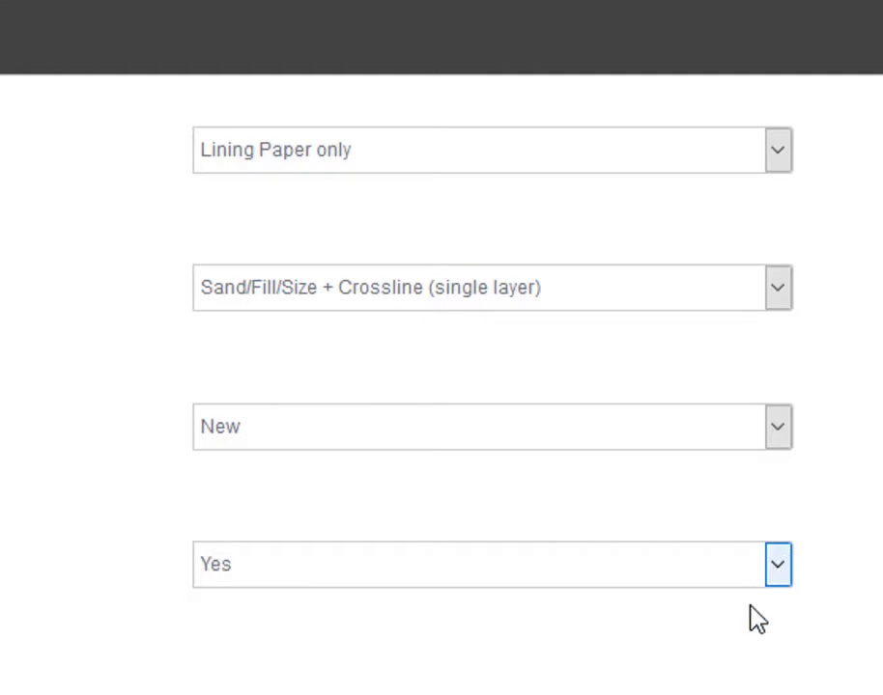
Step: Set the lining paper cost to £3.50 per roll
scroll("down", 3)
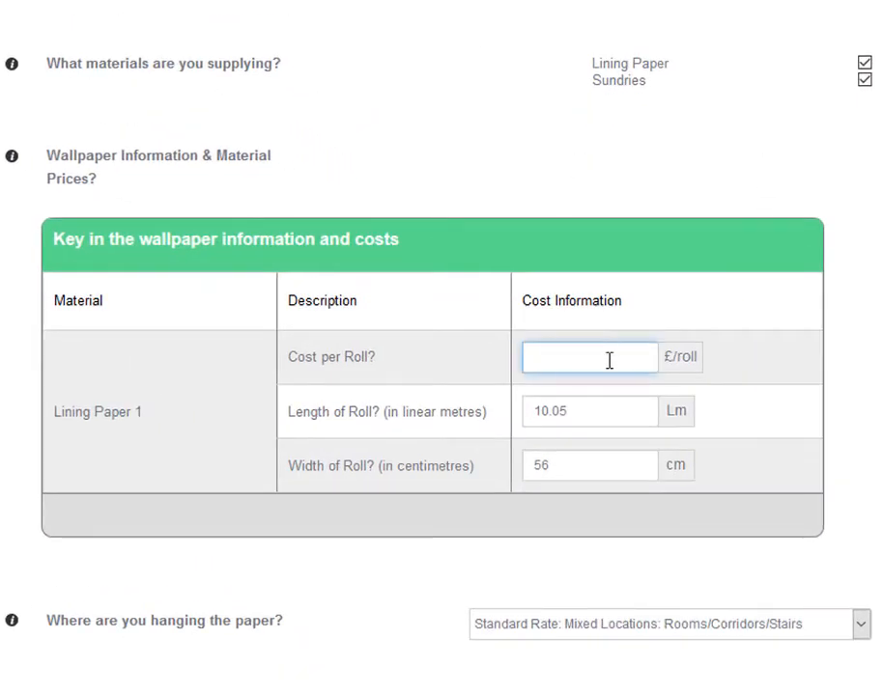
type("3.50")
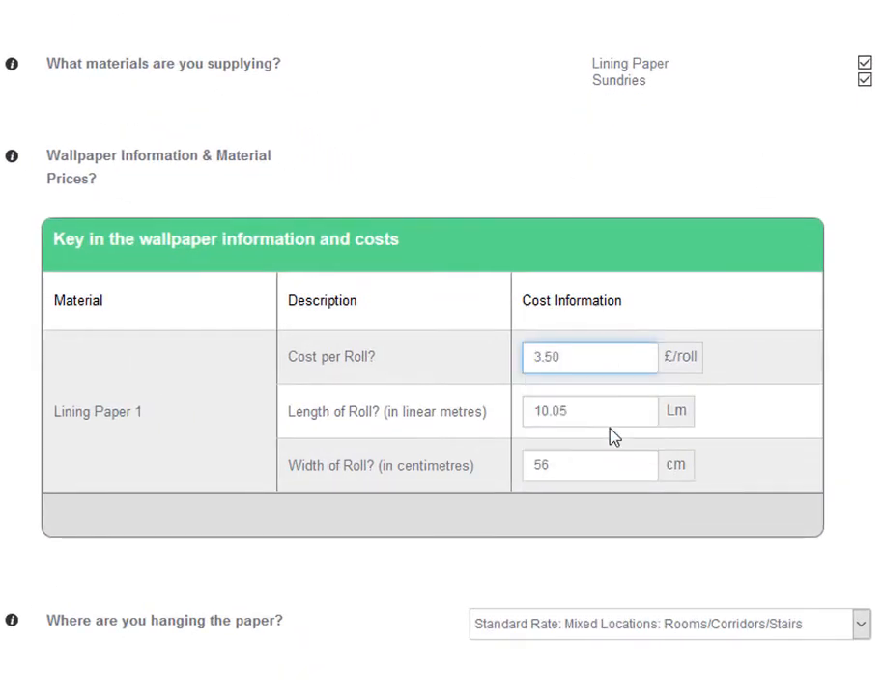
scroll("down", 3)
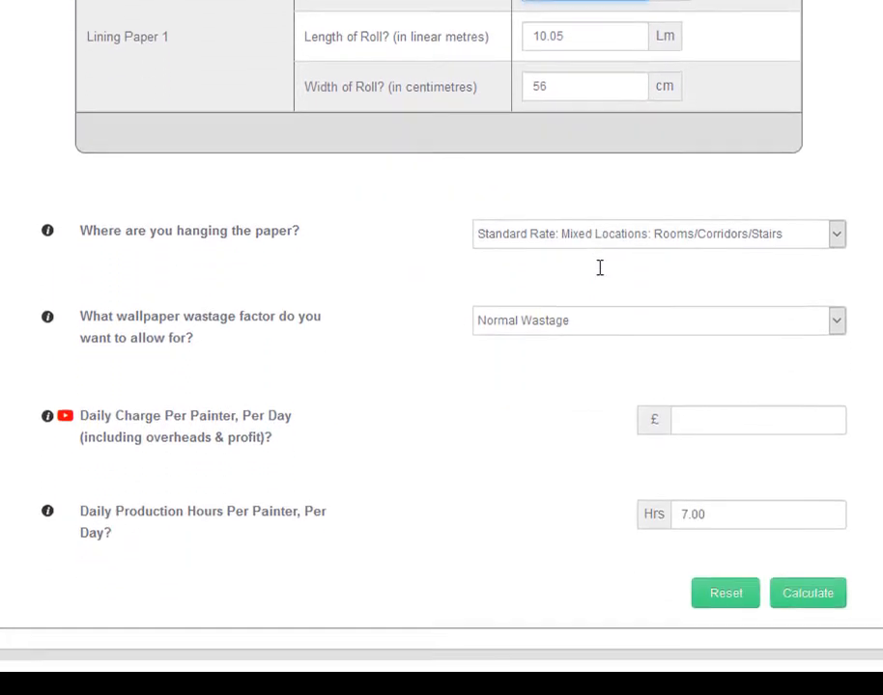
scroll("down", 3)
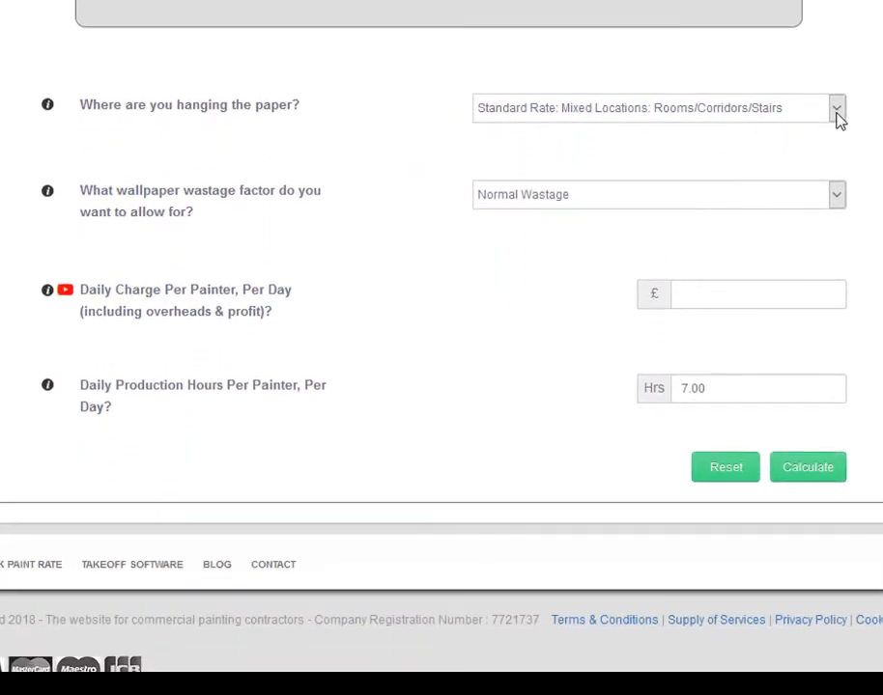
mouse_move(836, 193)
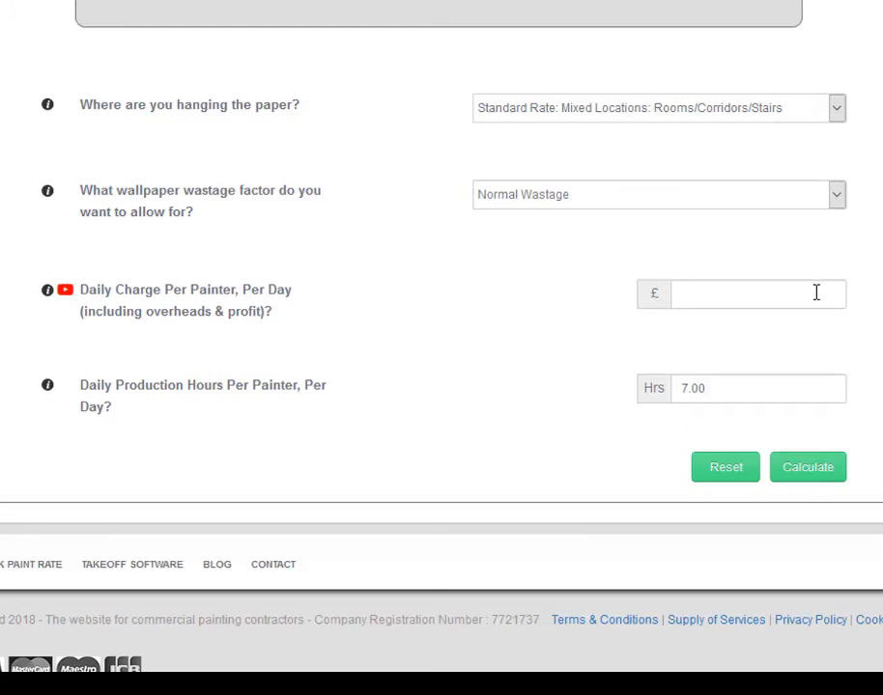
Step: Enter a £160.00 daily charge with 7.00 production hours and calculate the rates
type("16")
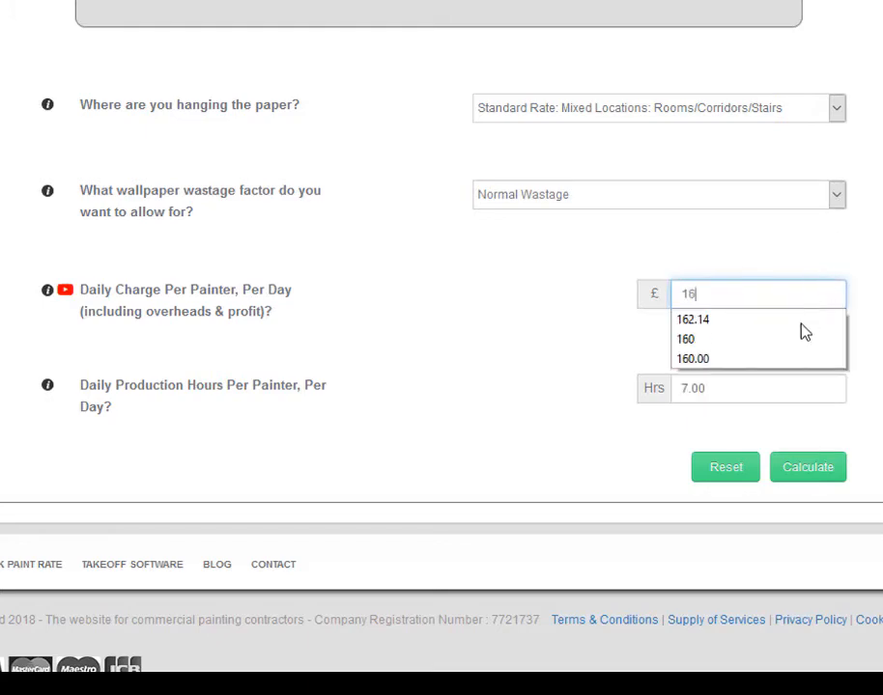
left_click(692, 357)
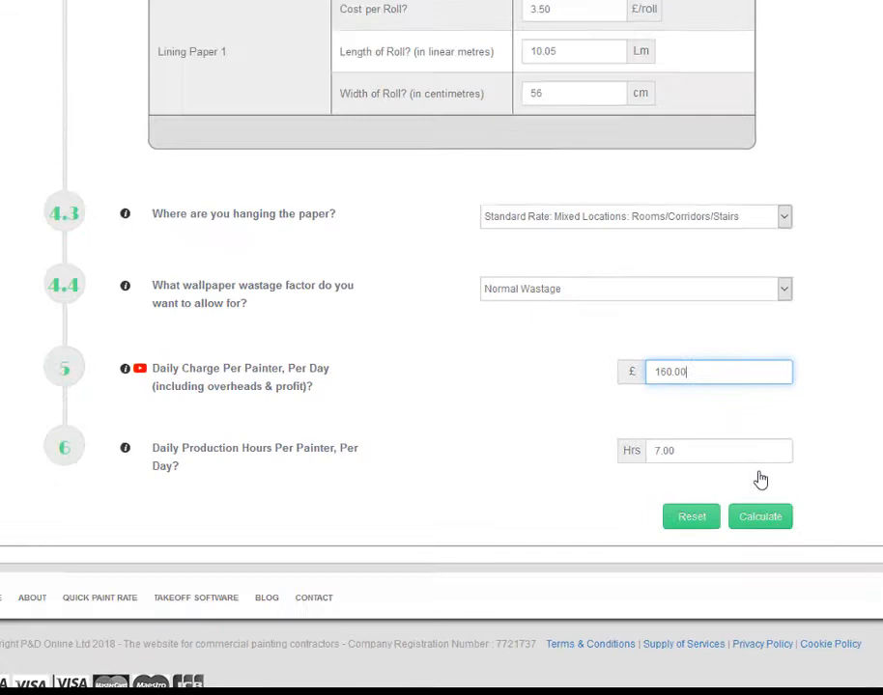
left_click(761, 516)
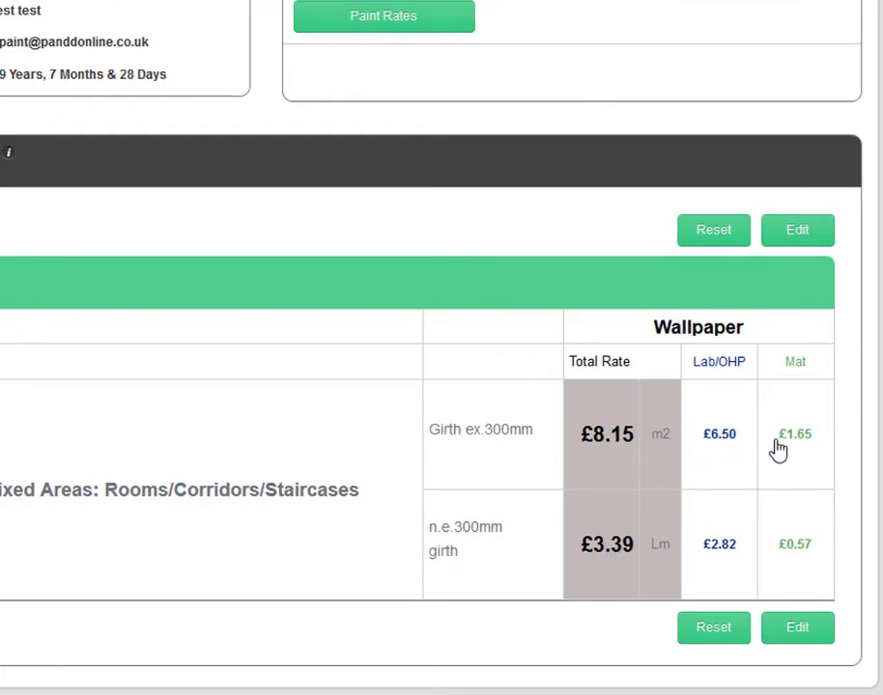
mouse_move(753, 551)
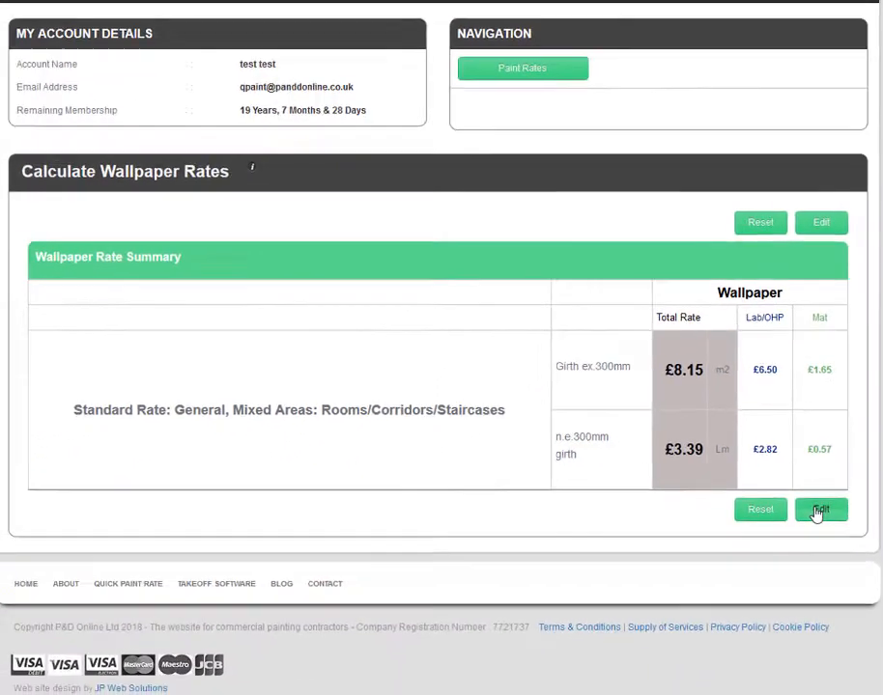
Step: Return from the £8.15/m2, £3.39/Lm summary to edit the calculator inputs
left_click(819, 510)
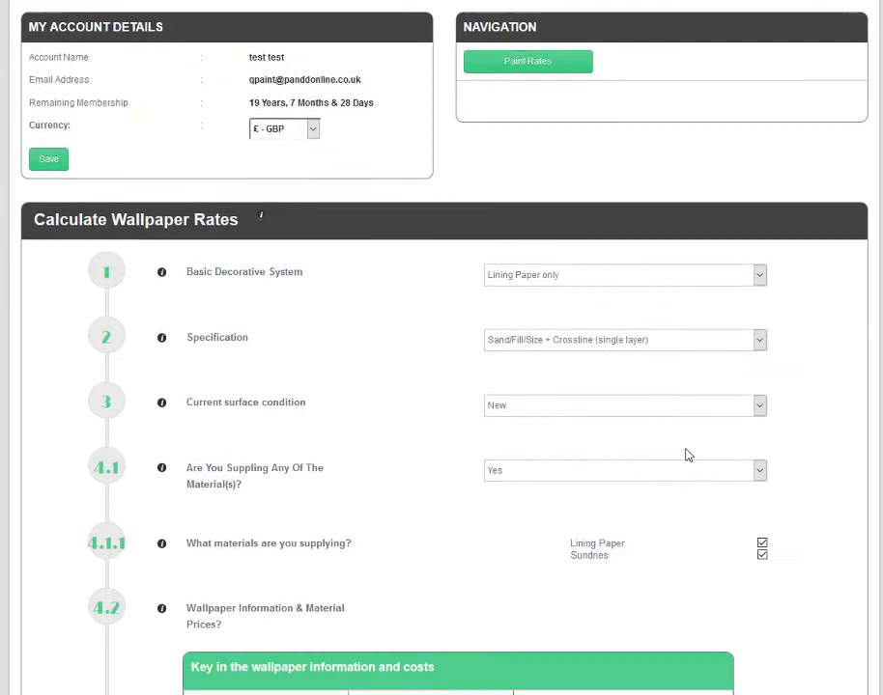
Step: Change the lining paper to £5.20 per roll with a 20.1 Lm roll length
scroll("down", 3)
type("5")
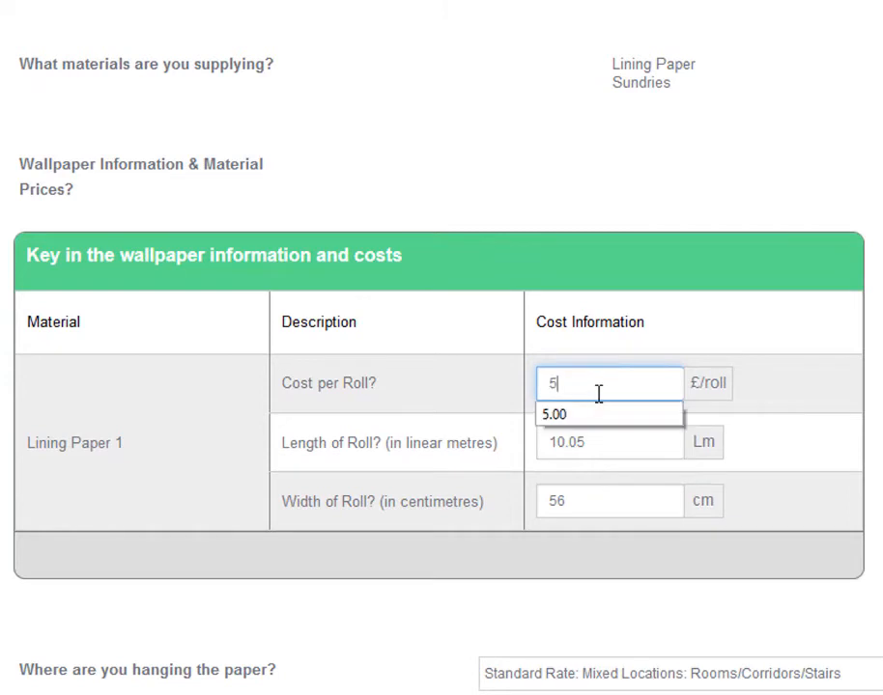
type(".20")
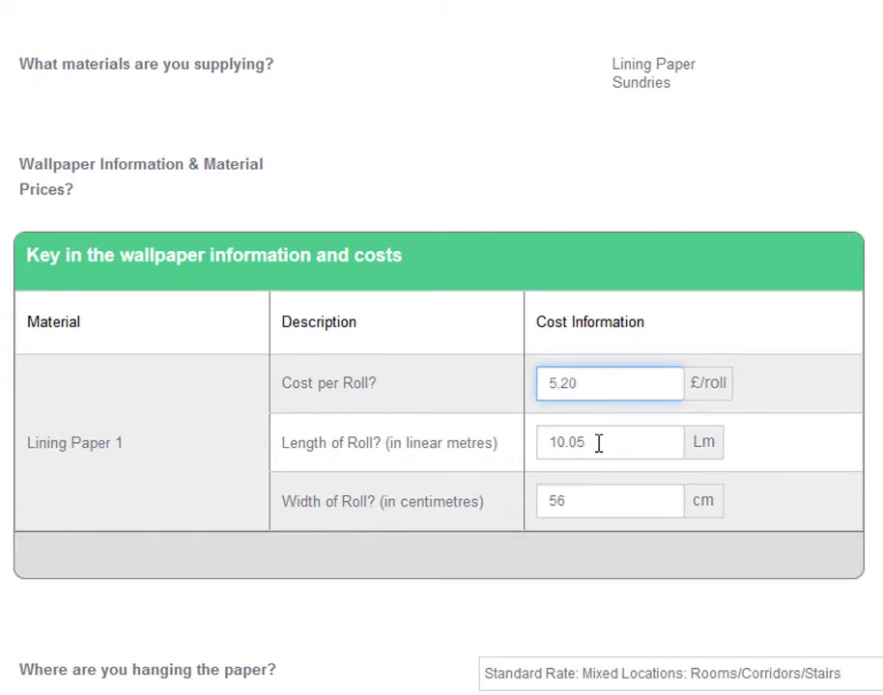
type("1")
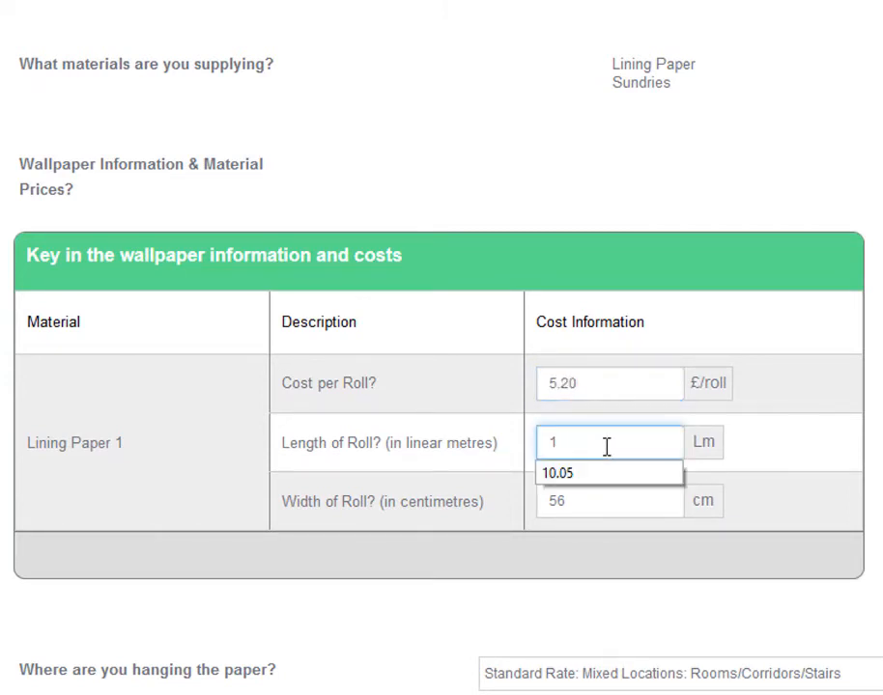
type("20.")
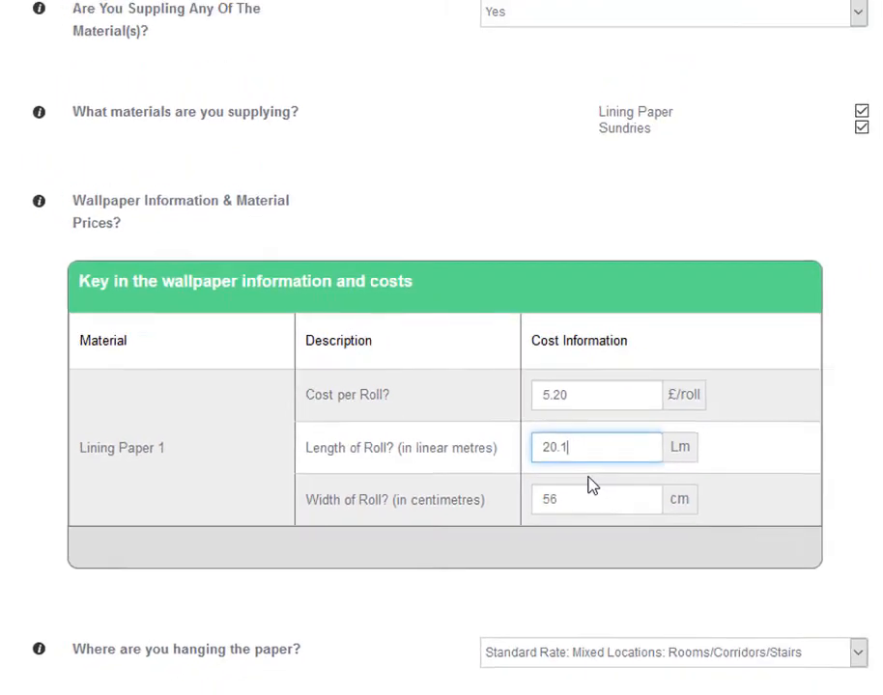
scroll("down", 3)
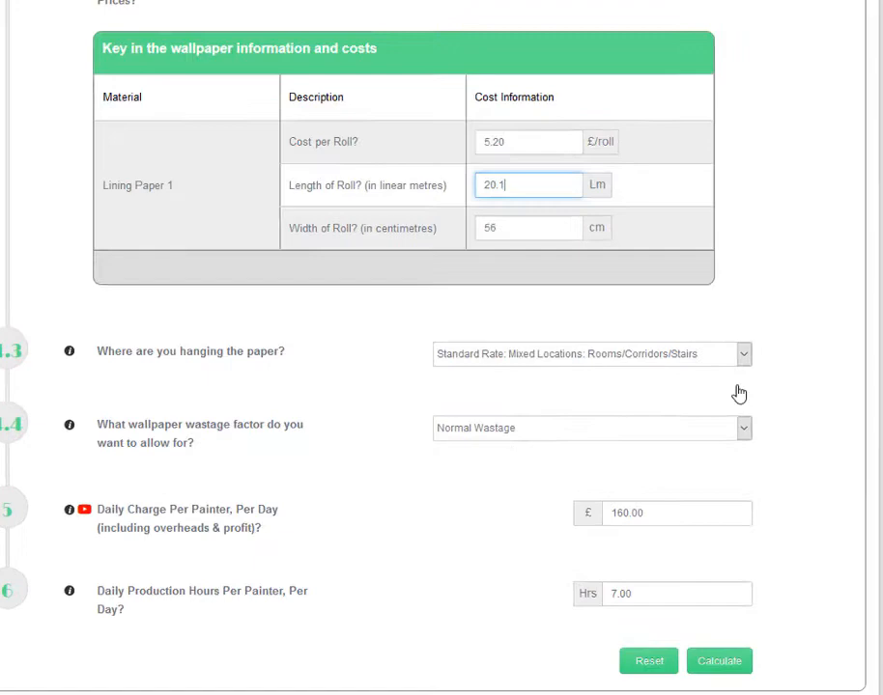
Step: Choose Low Rate: Large Rooms/Large Corridors hanging location and Low Wastage
left_click(742, 354)
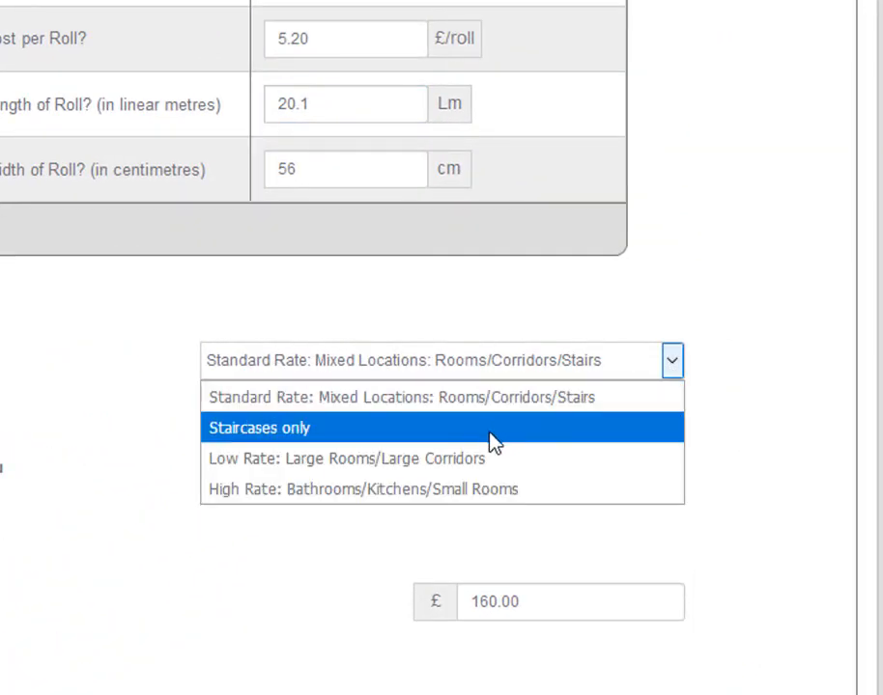
left_click(348, 458)
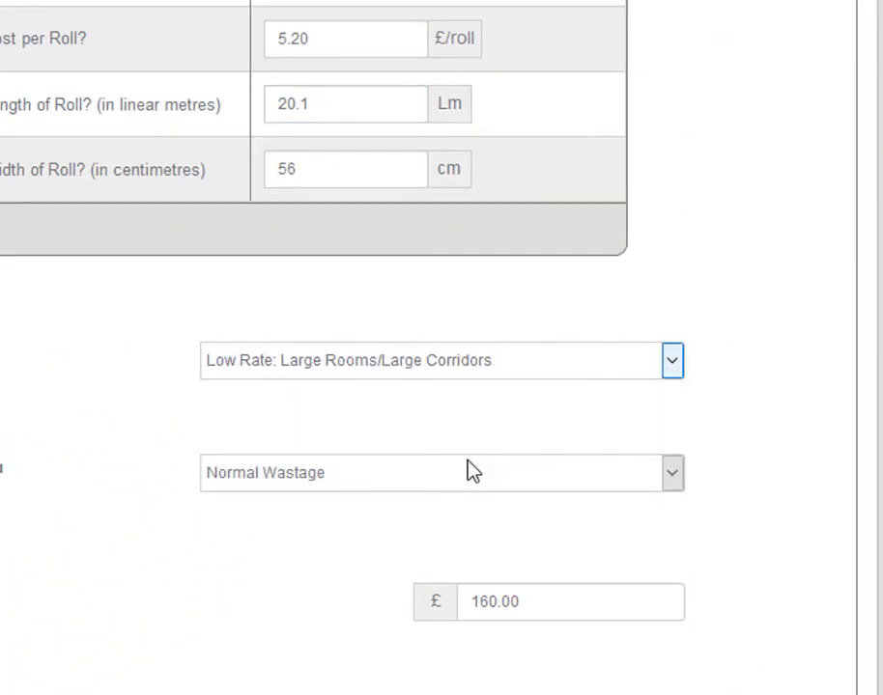
left_click(672, 472)
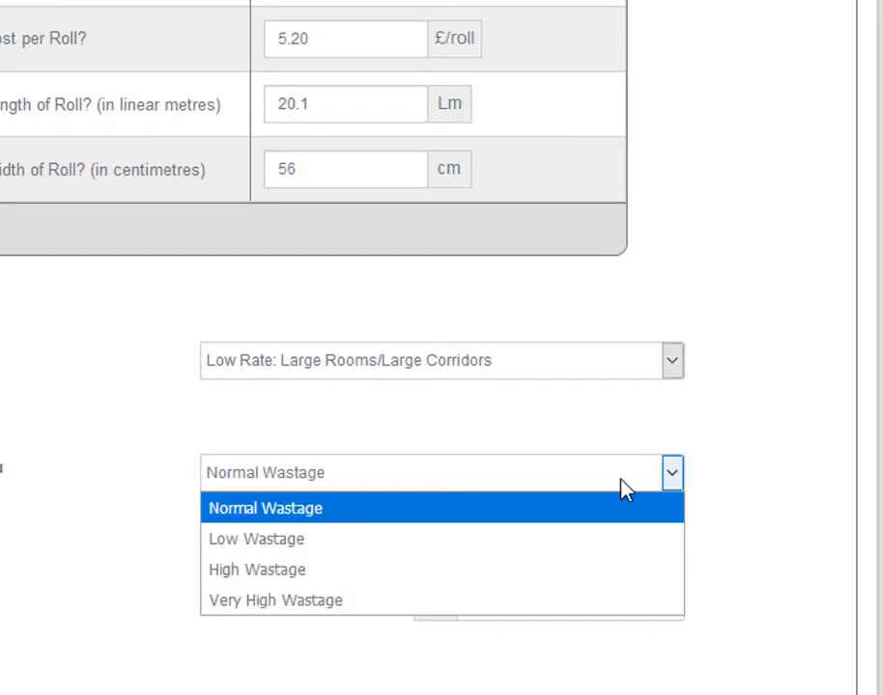
left_click(255, 539)
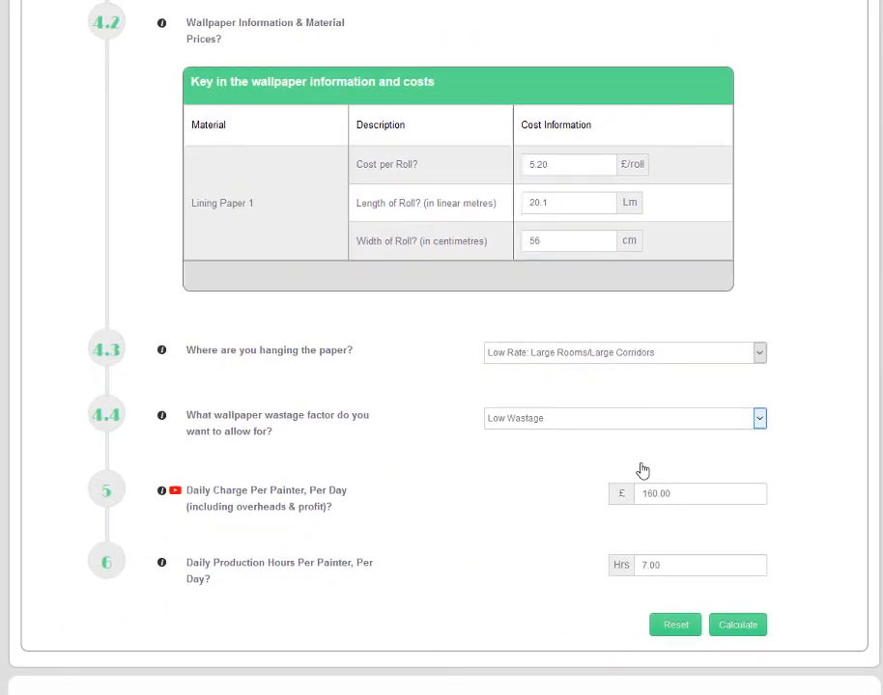
scroll("down", 3)
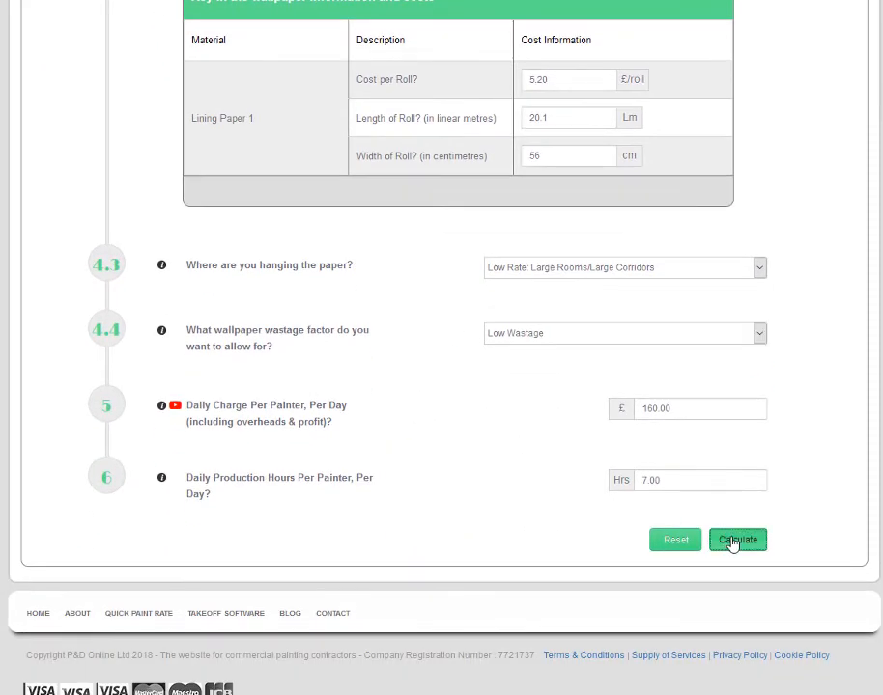
Step: Calculate the low-rate lining paper summary: £7.12 per m2 and £2.96 per Lm
left_click(738, 541)
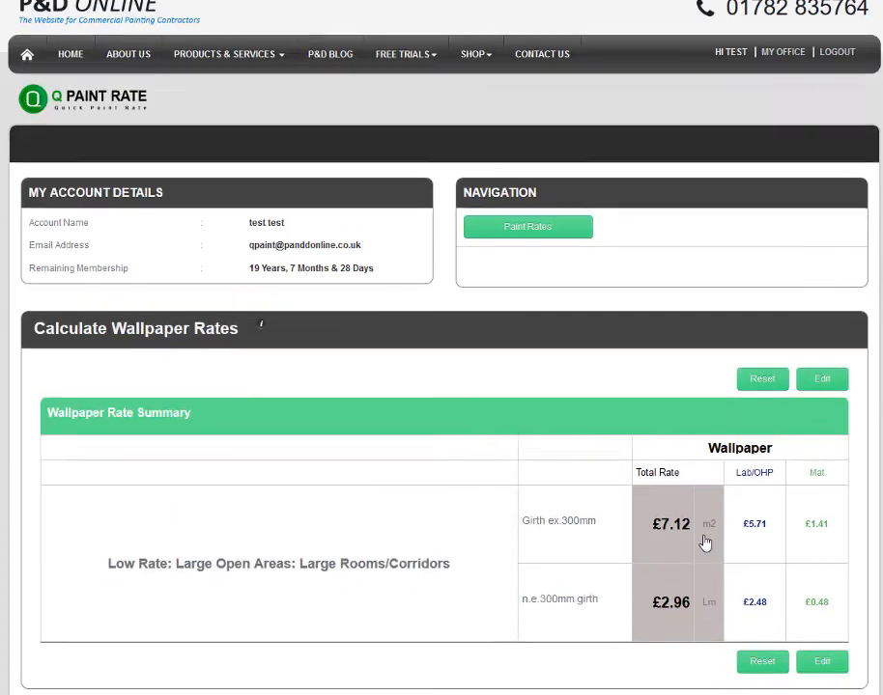
scroll("down", 3)
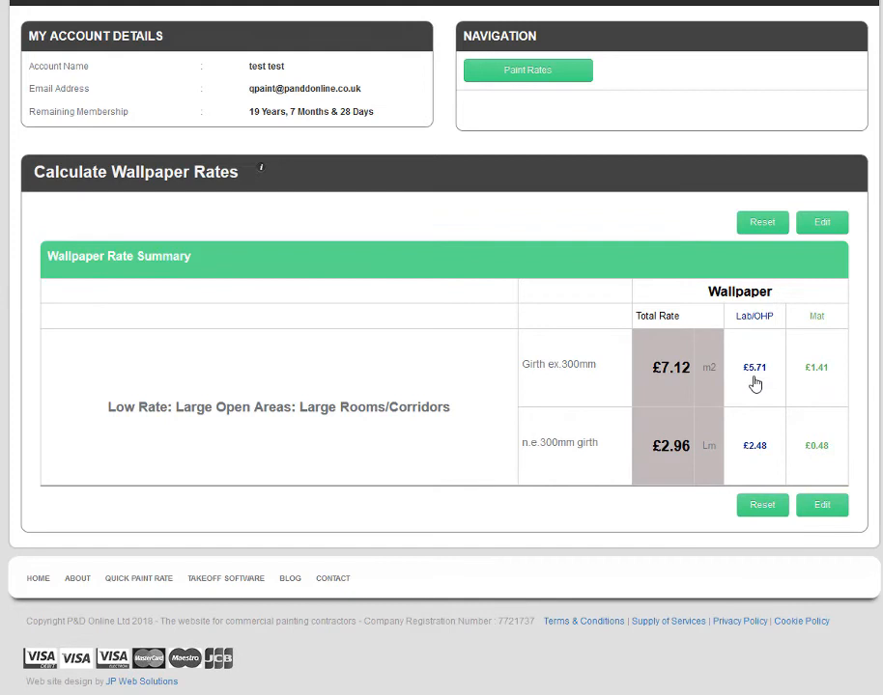
mouse_move(788, 436)
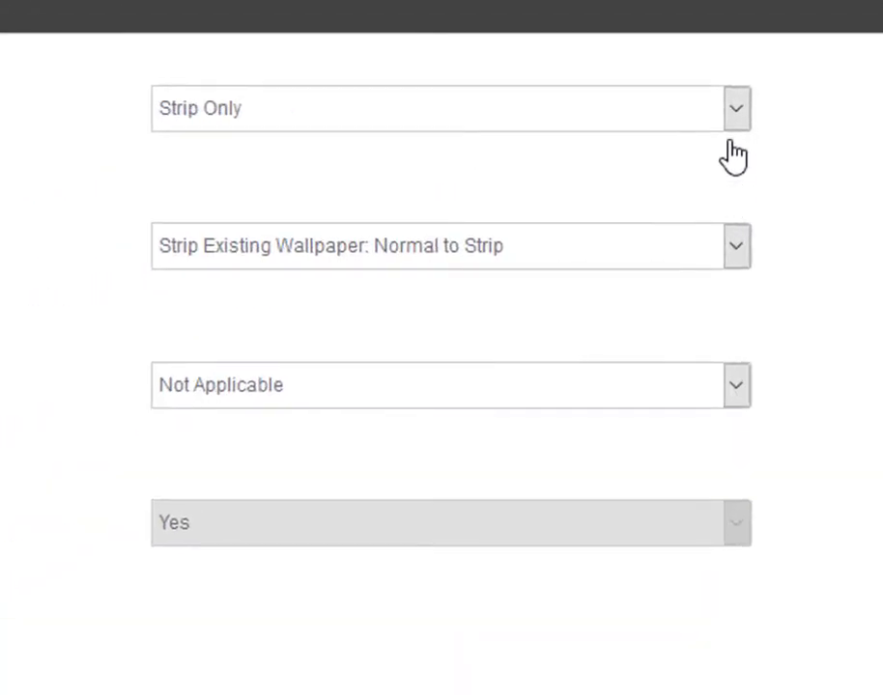
Step: Switch the Basic Decorative System to Standard Finishing Paper only and review its specification options
left_click(736, 108)
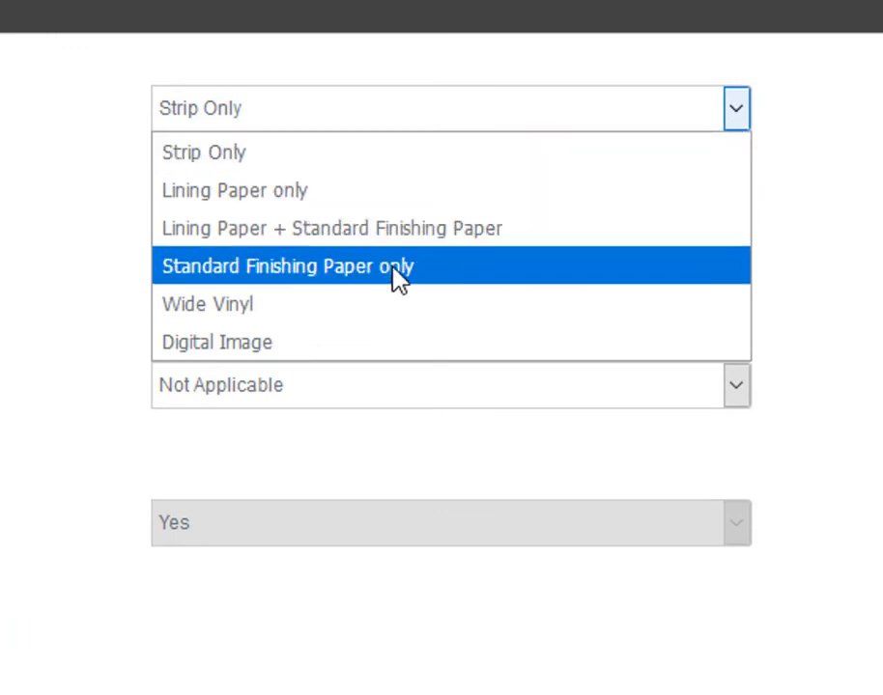
left_click(284, 267)
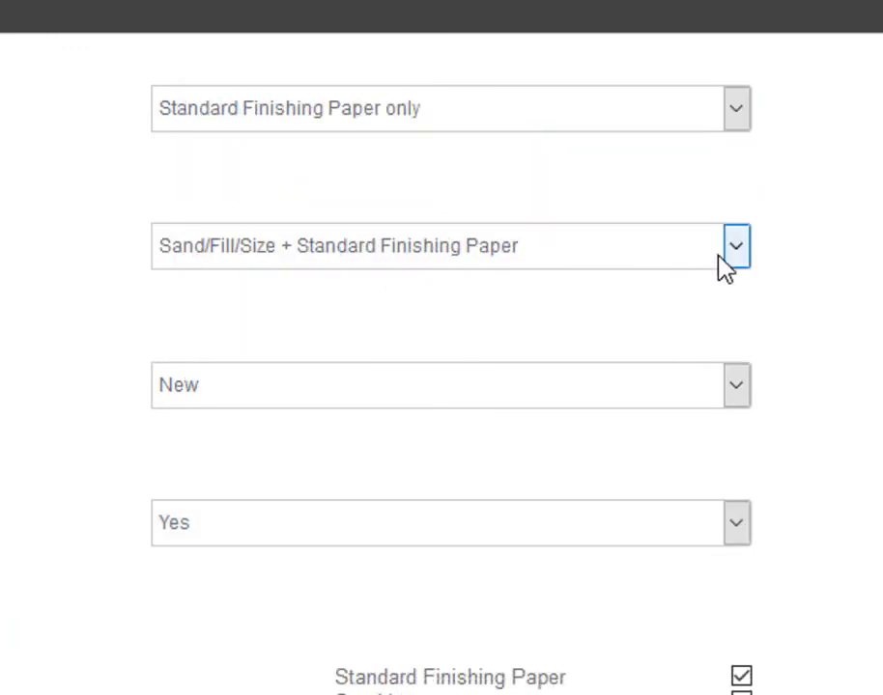
left_click(736, 245)
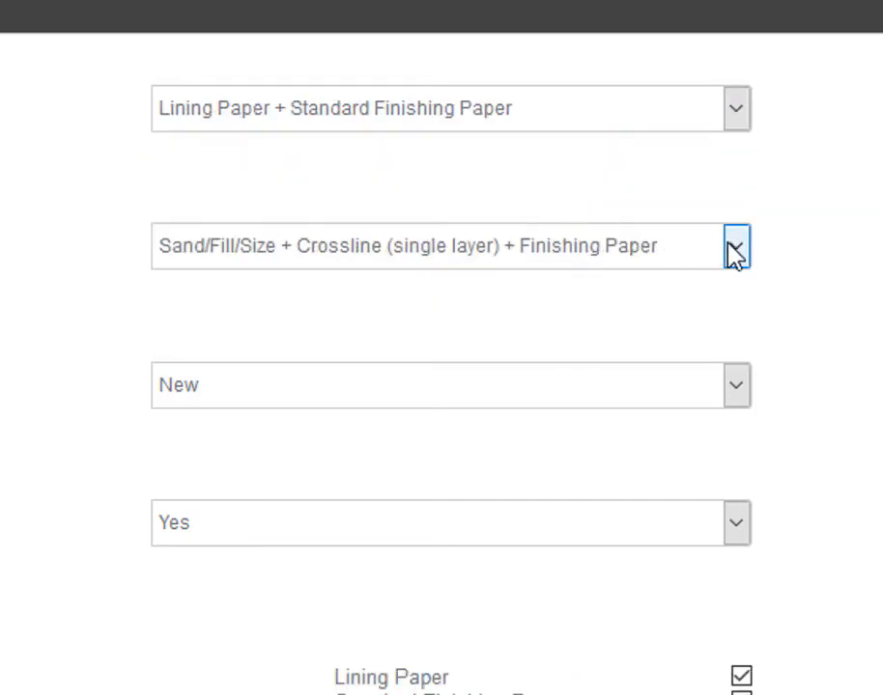
Step: Change the decorative system again, ending with Digital Image and its graphic material costs
left_click(736, 245)
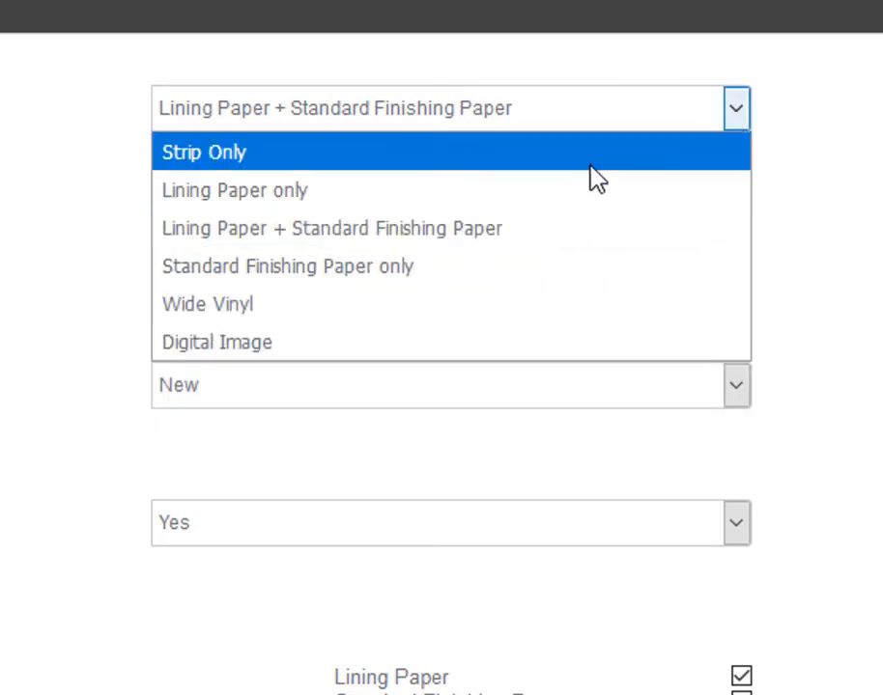
left_click(216, 341)
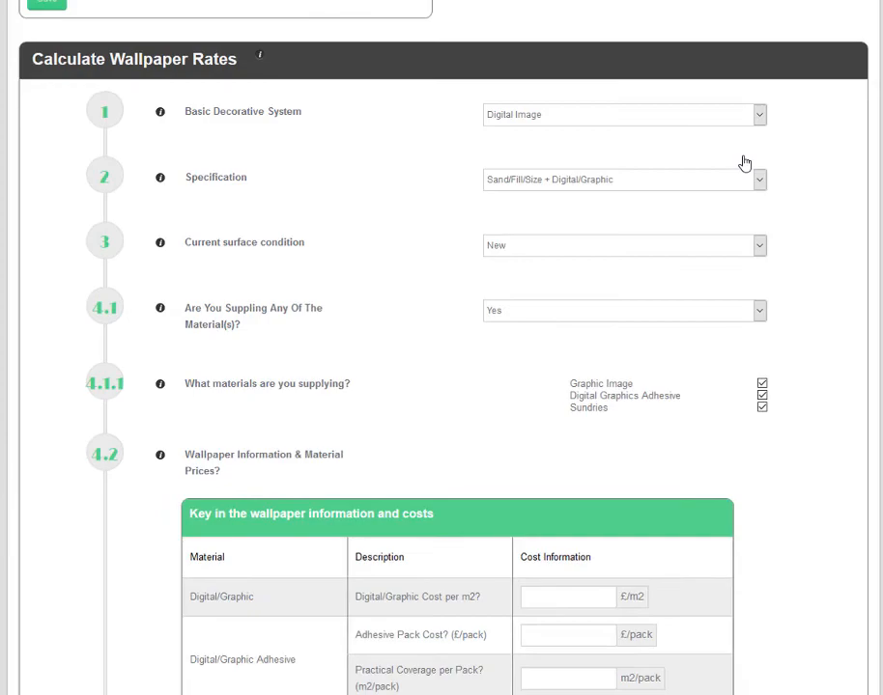
scroll("up", 3)
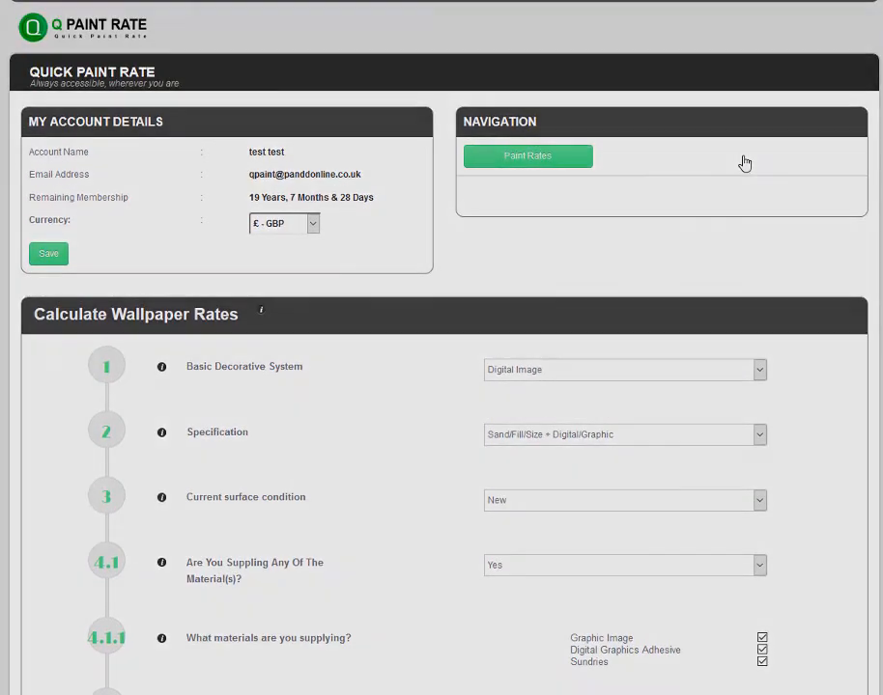